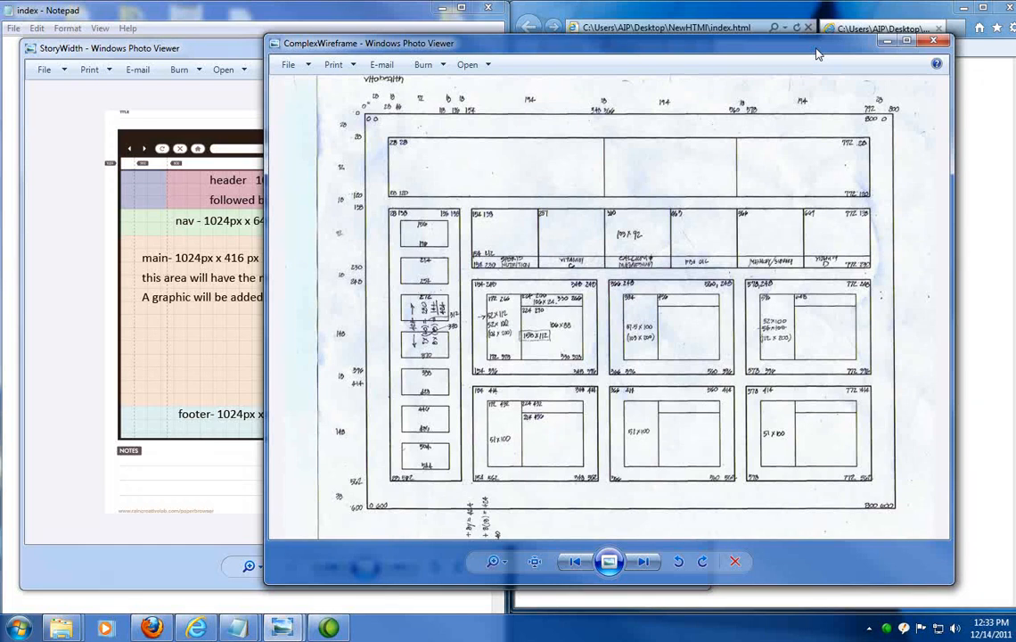
pyautogui.moveTo(818, 48)
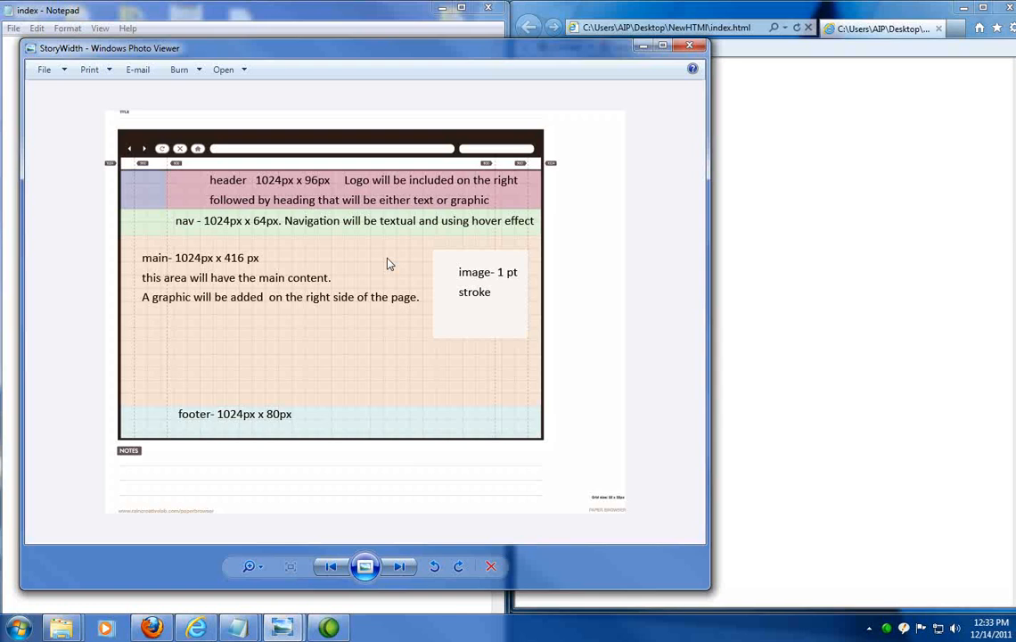
pyautogui.moveTo(350, 245)
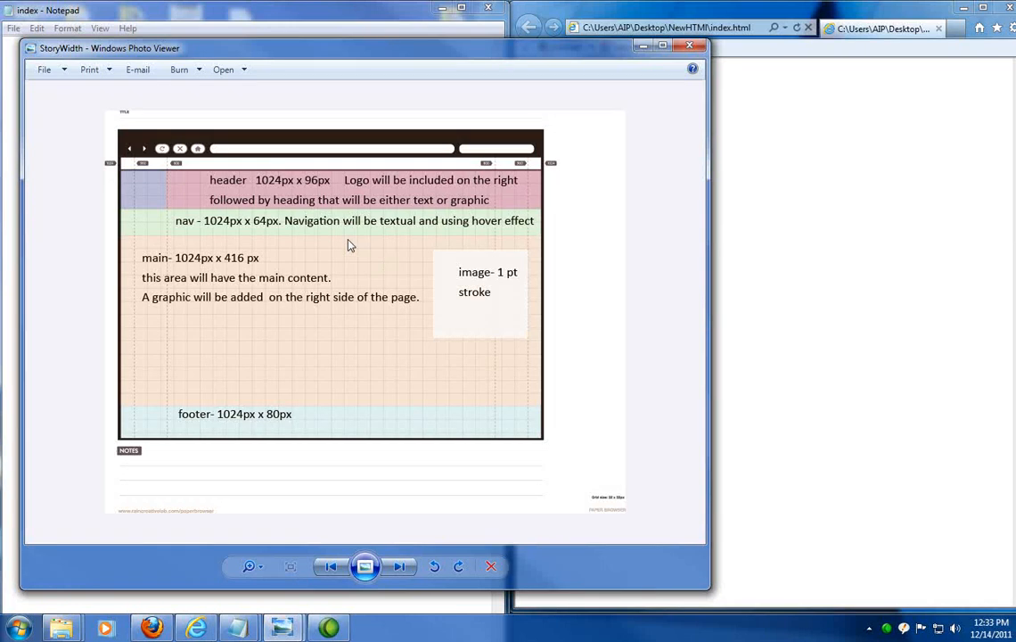
# - Place the StoryWidth layout mockup window on the right half beside Notepad
pyautogui.moveTo(107, 48); pyautogui.dragTo(459, 57)
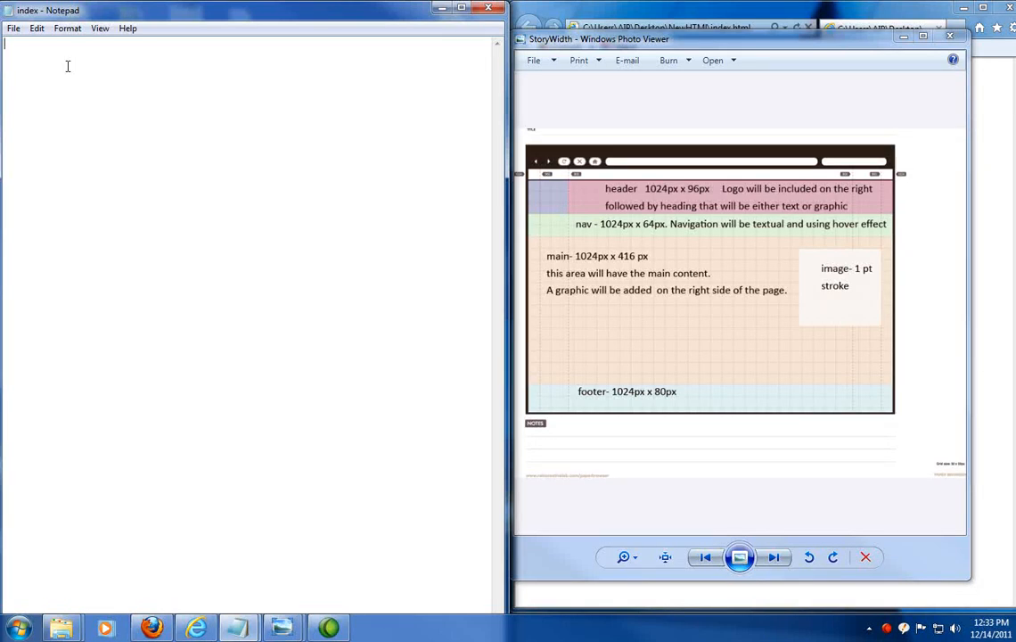
# - Type the XHTML 1.0 Transitional doctype, then the opening html and head tags
pyautogui.write('<!DOCTYPE html PUBLIC "-//W3C//DTD XHTML 1.0 Transitional//EN" "http://www.w3.org/TR/xhtml1/transitional.dtd">')
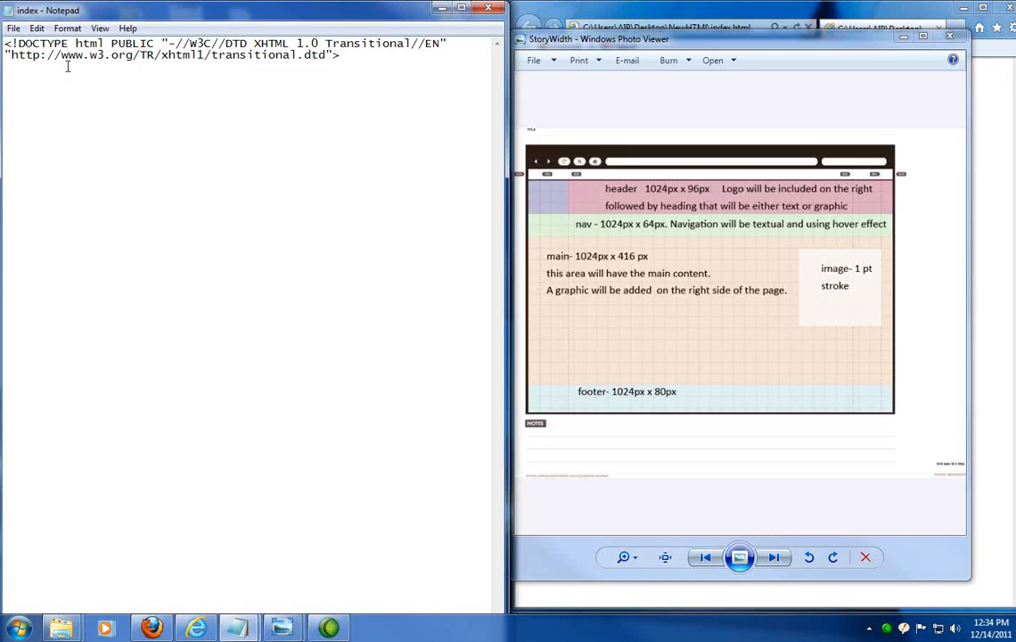
pyautogui.write('<html>')
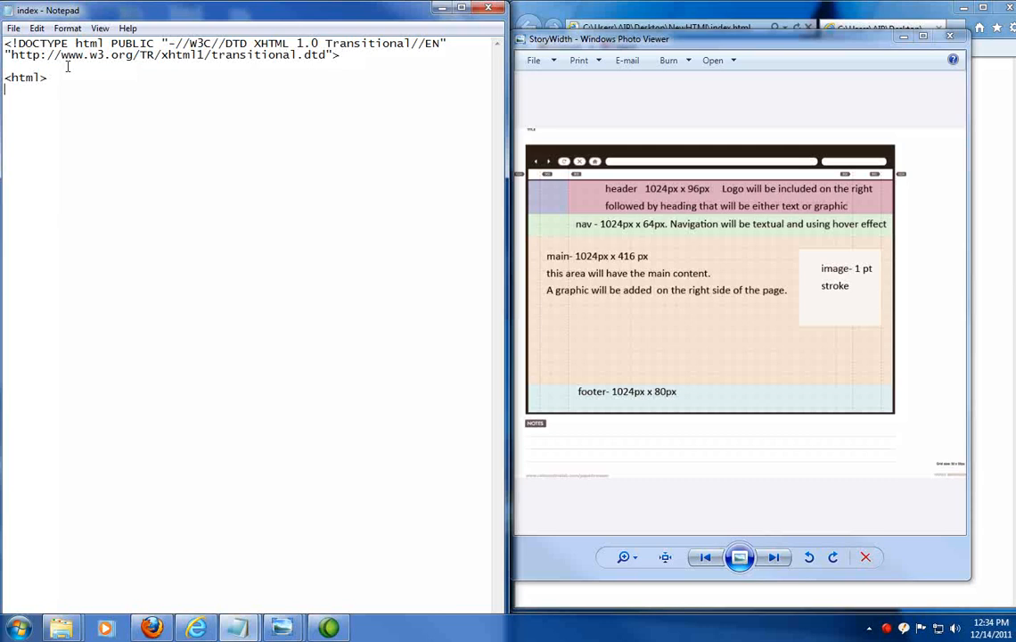
pyautogui.write('<h')
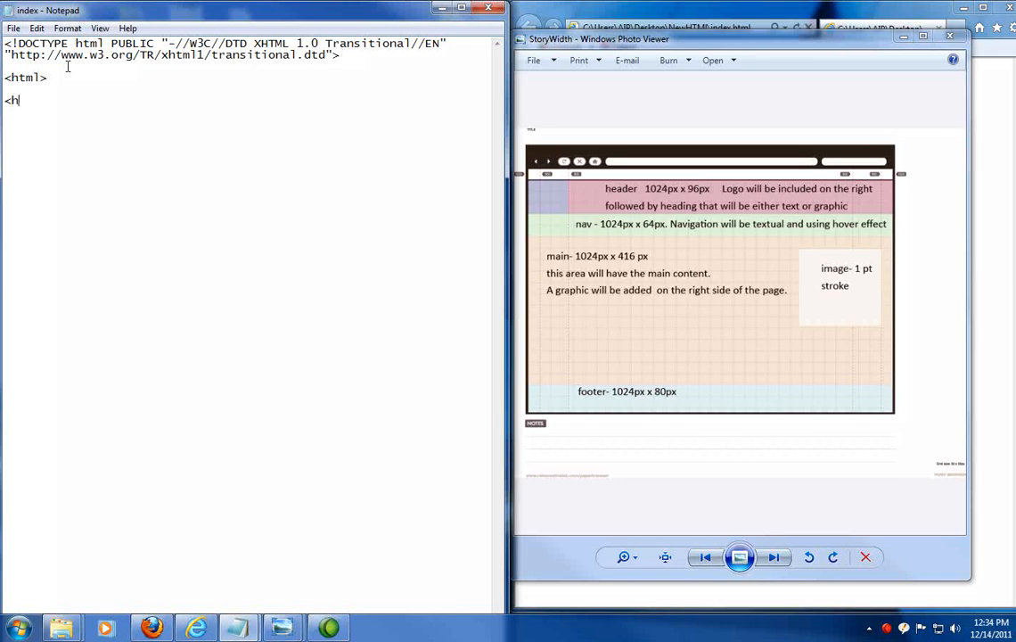
pyautogui.write('ead>')
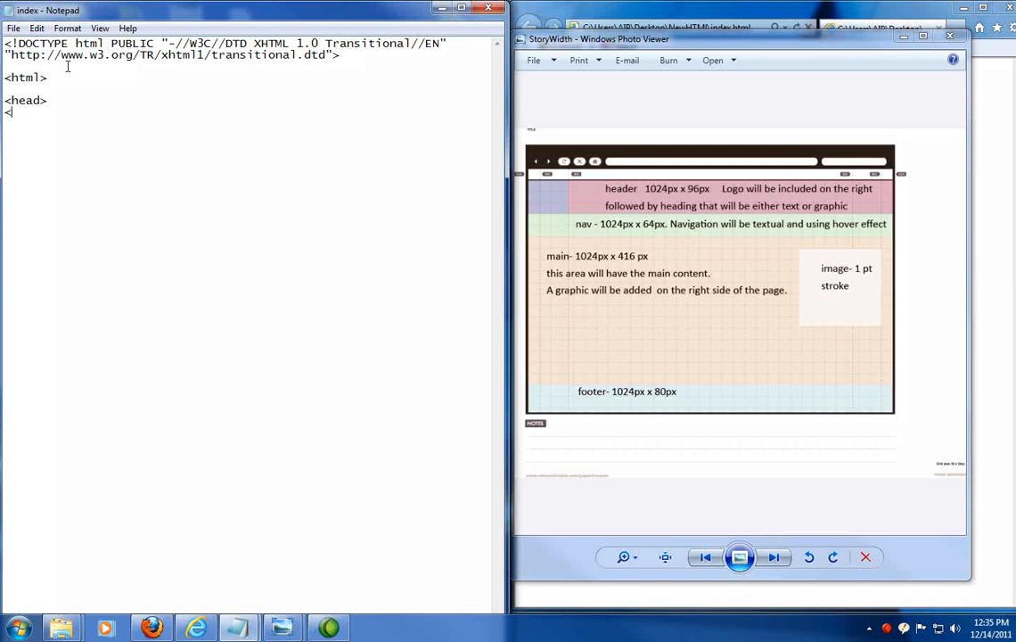
# - Add the title 'Rain or Shine Golf League' and close the head with </head>
pyautogui.write('<title>')
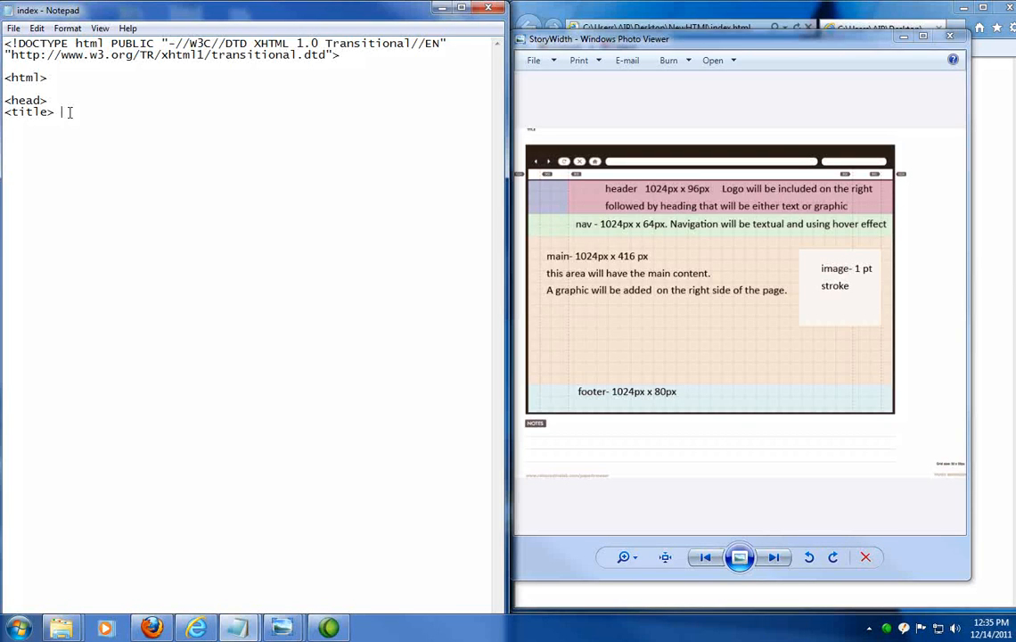
pyautogui.write('Rain or Shine Golf League')
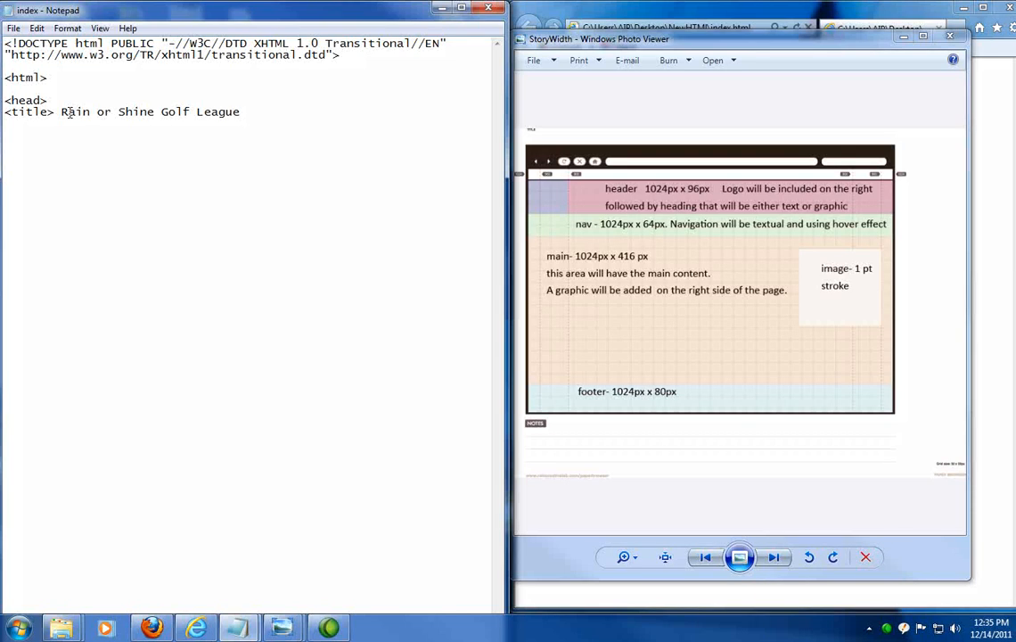
pyautogui.write('</title>')
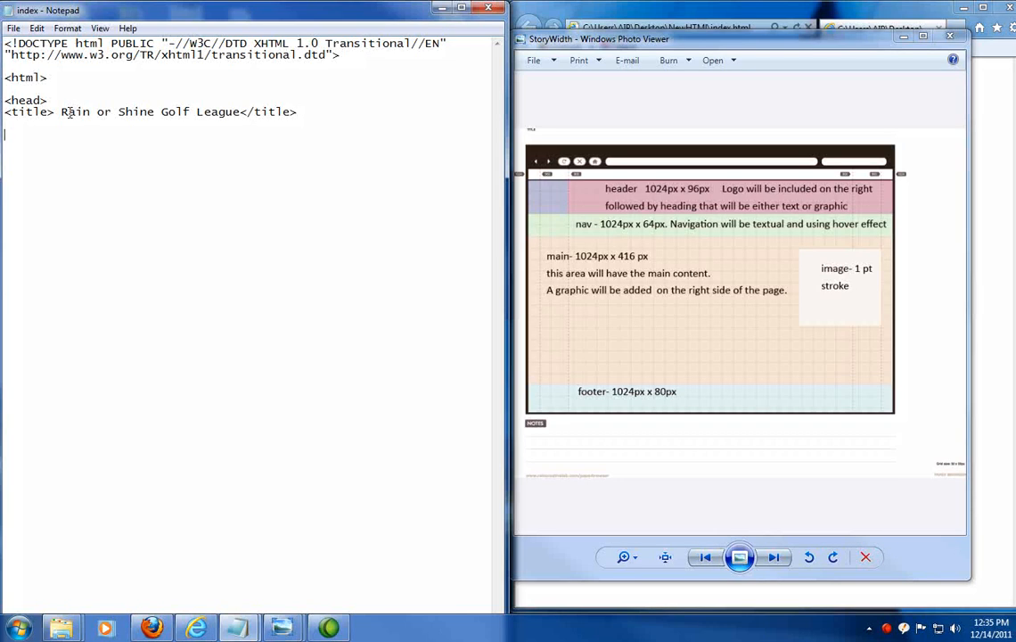
pyautogui.write('</he')
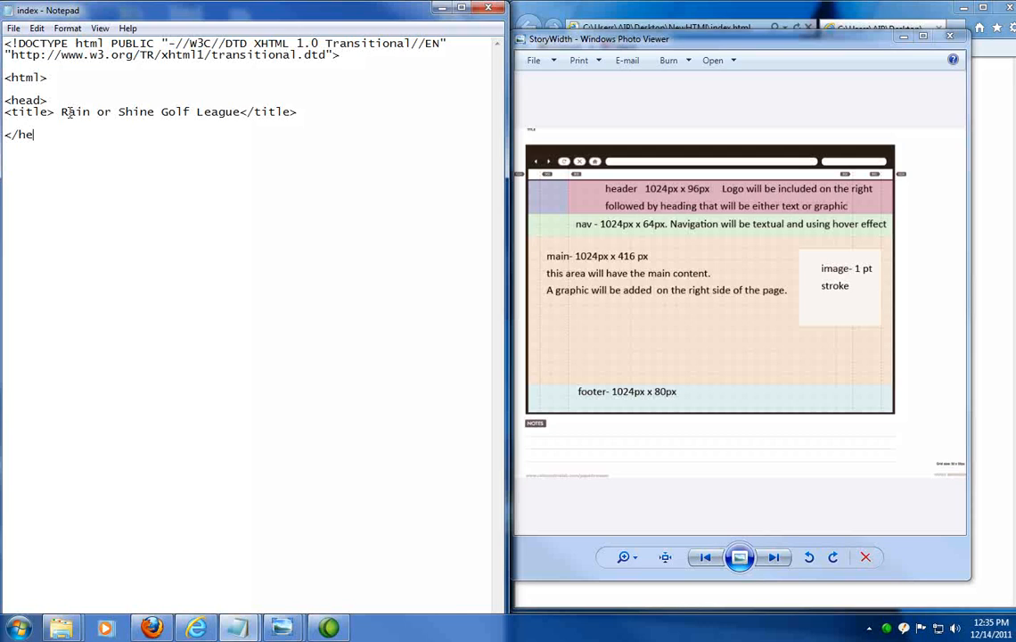
pyautogui.write('ad>')
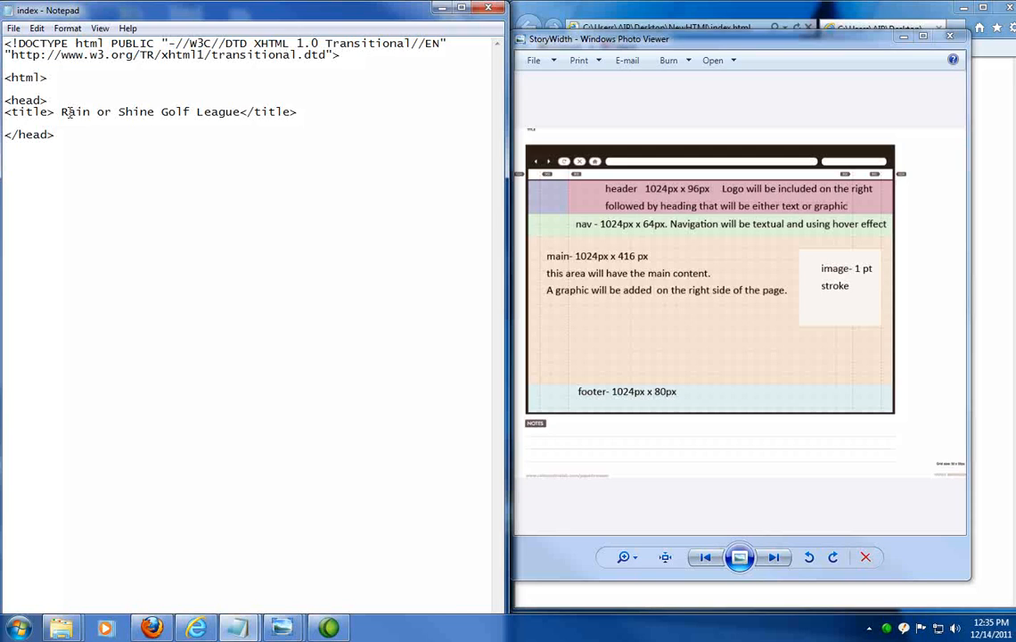
pyautogui.write('<')
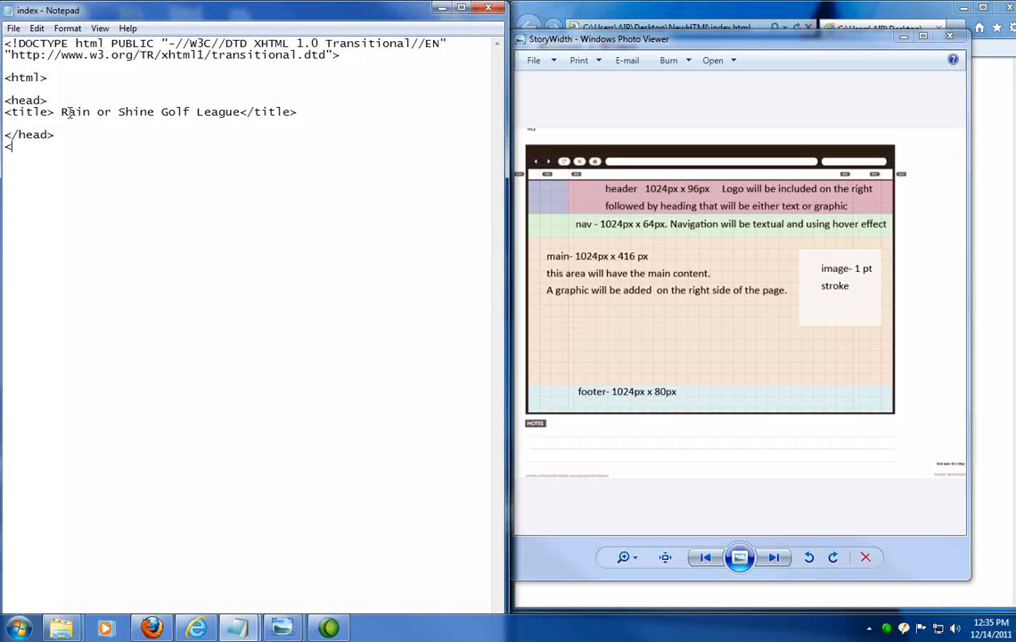
# - Finish the opening <body> tag after the closed head section
pyautogui.write('body>')
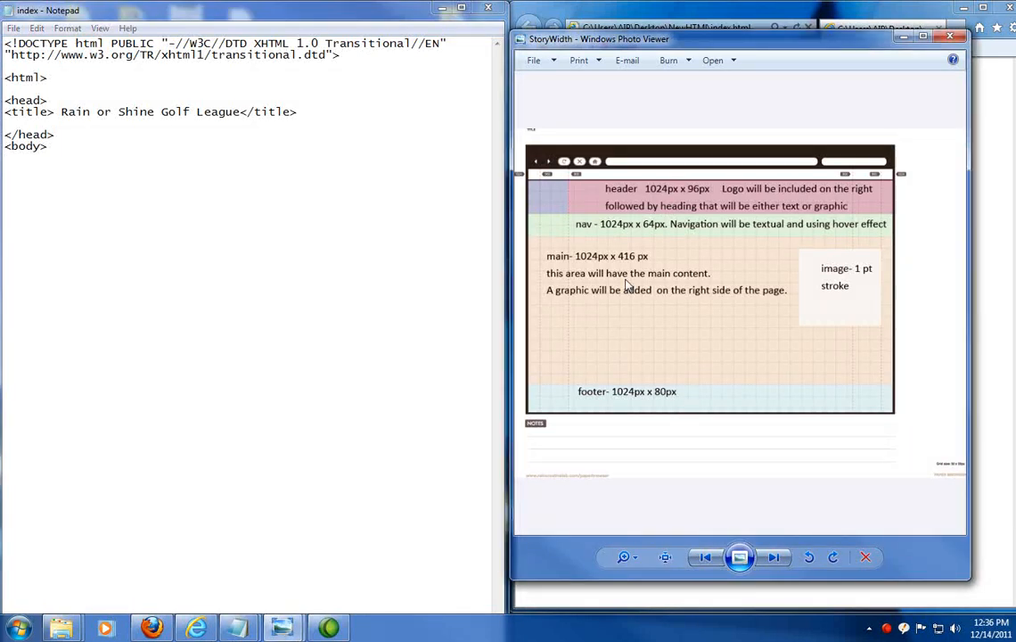
pyautogui.moveTo(624, 339)
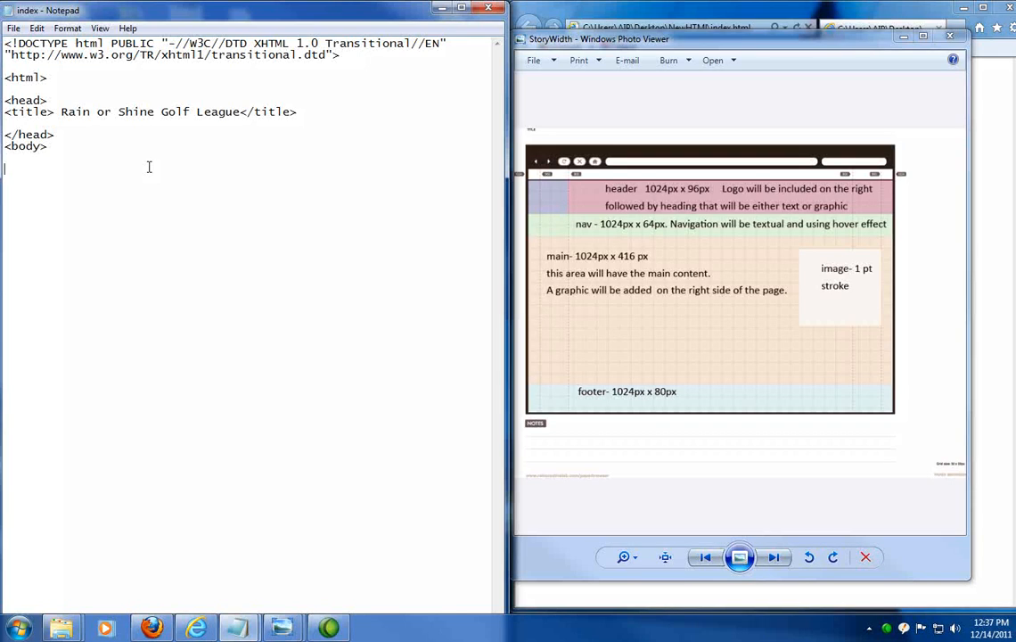
# - Add a div with id "header" inside the body
pyautogui.write('<div id')
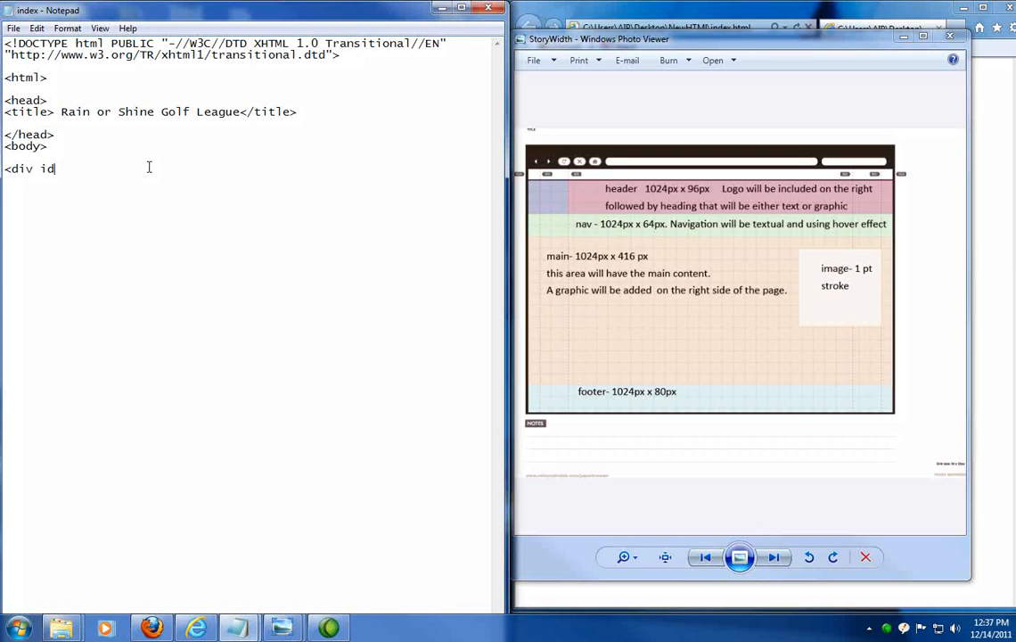
pyautogui.write('=')
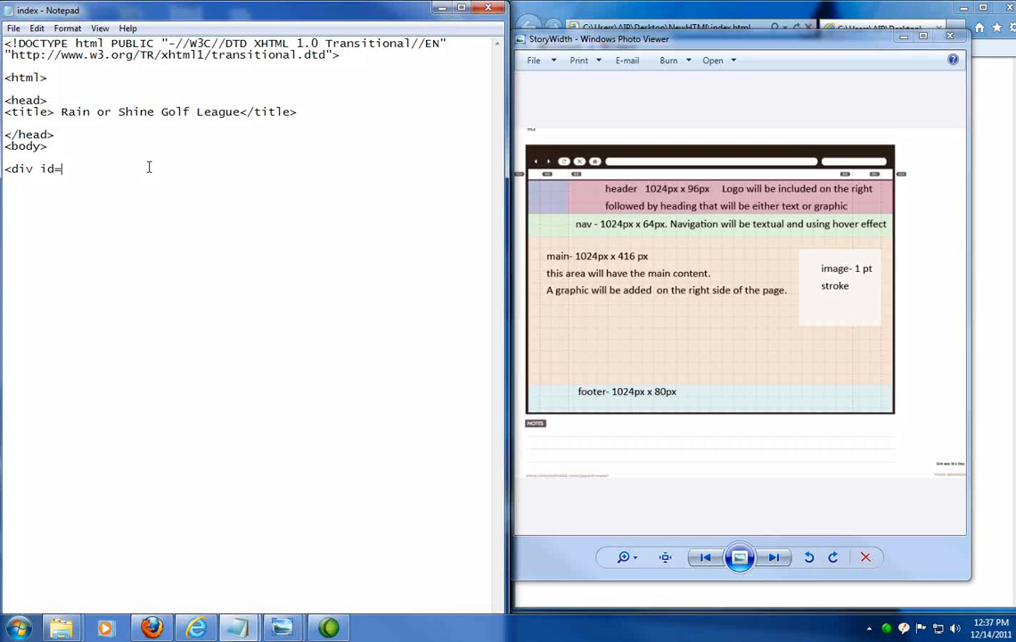
pyautogui.write('"')
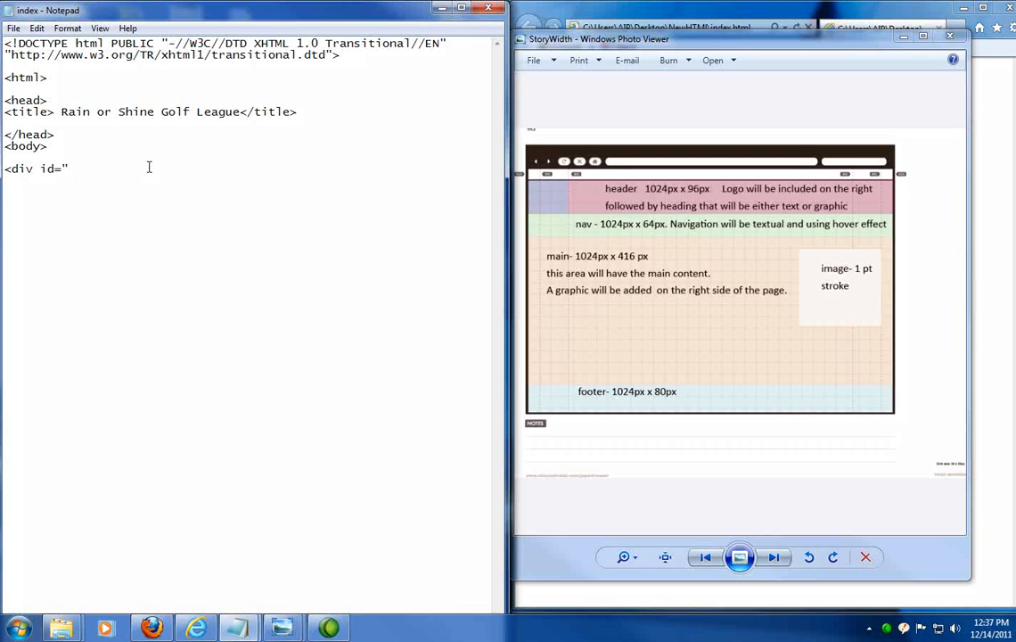
pyautogui.write('header')
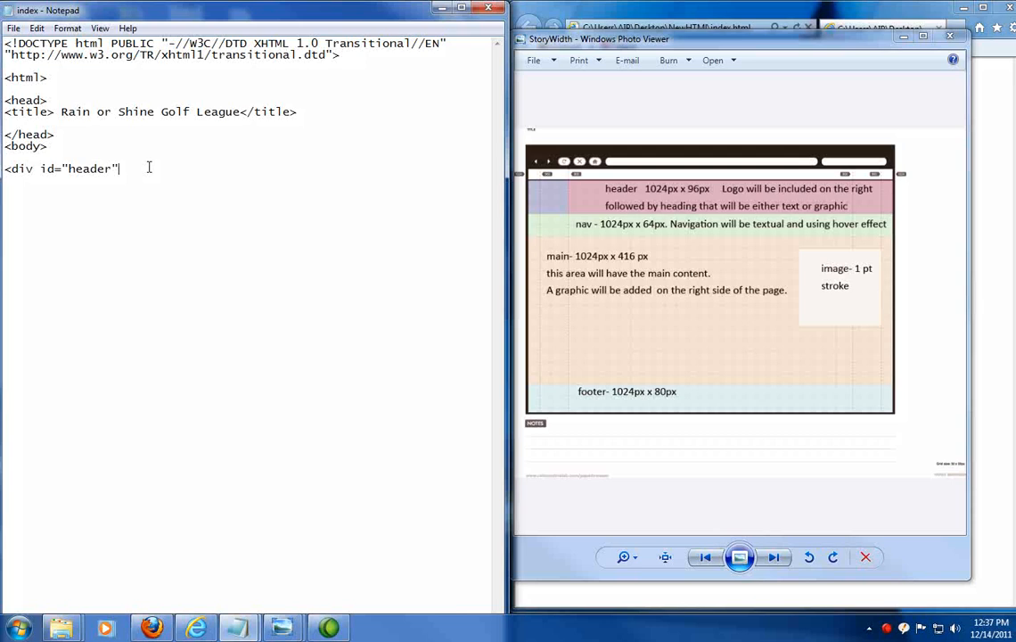
pyautogui.write('>')
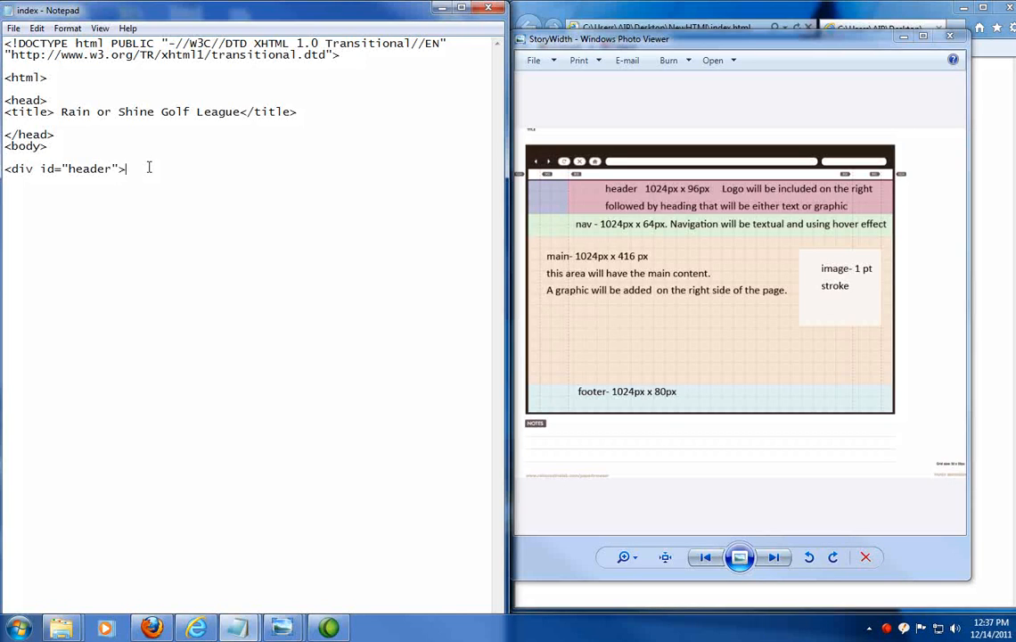
pyautogui.moveTo(282, 179)
pyautogui.write('</div>')
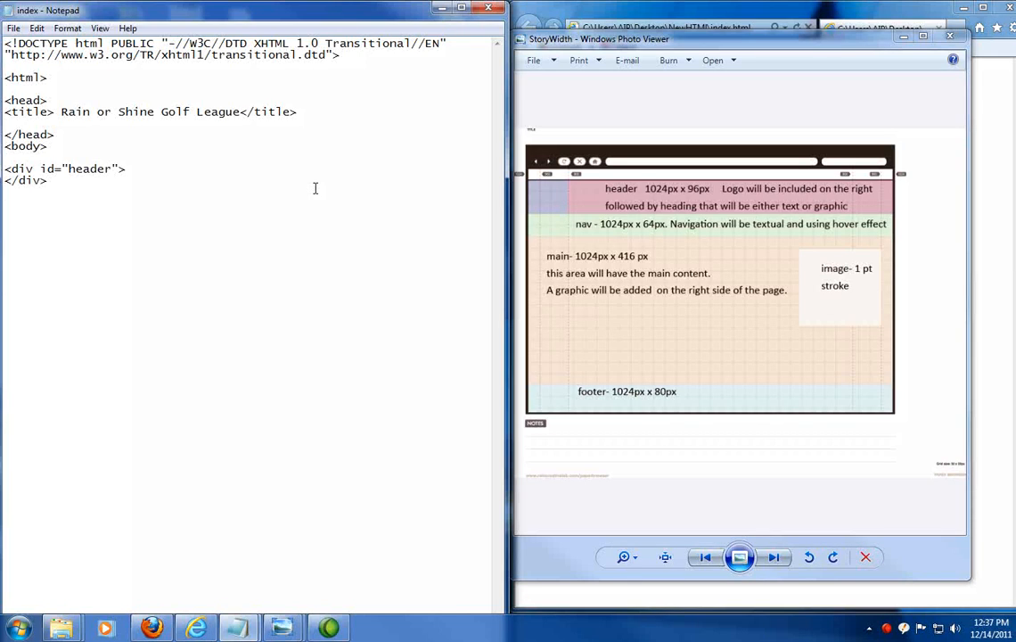
# - Add an empty nav div, <div id="nav"></div>
pyautogui.write('<div')
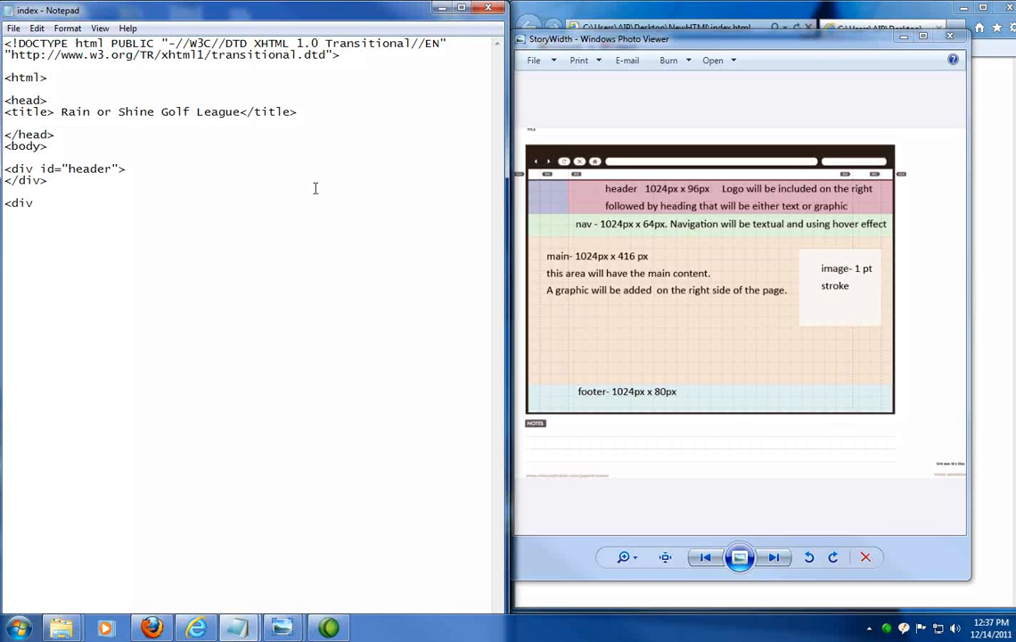
pyautogui.write('id')
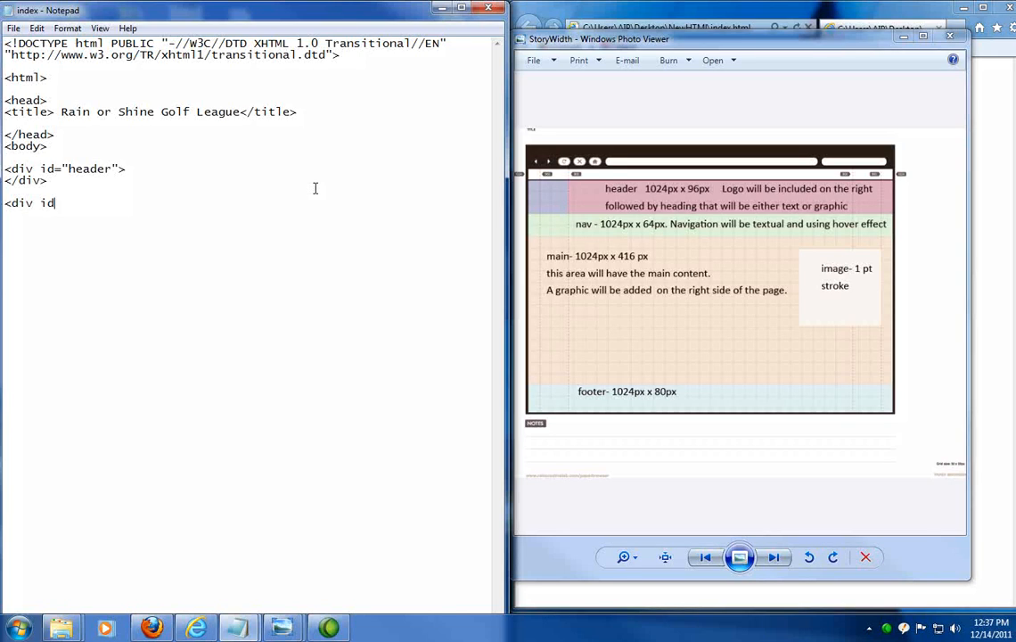
pyautogui.write('=')
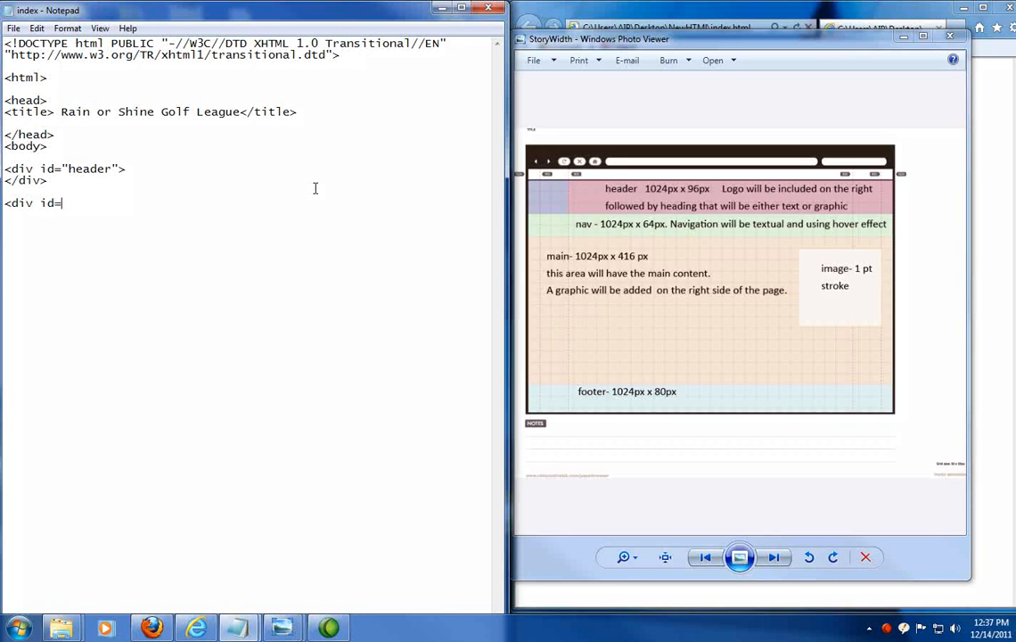
pyautogui.write('"nav')
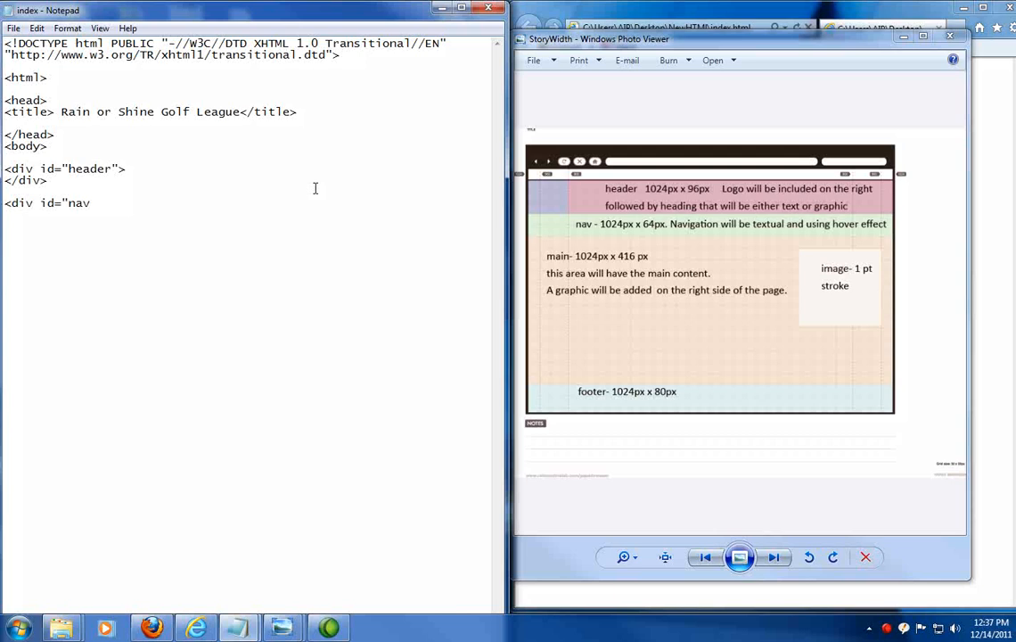
pyautogui.write('">')
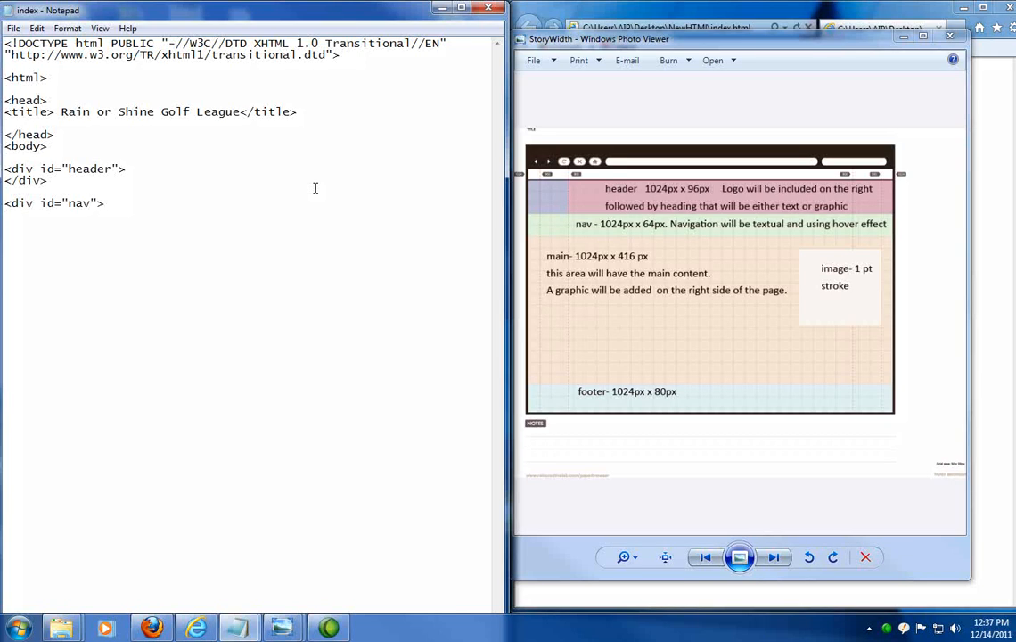
pyautogui.write('</div>')
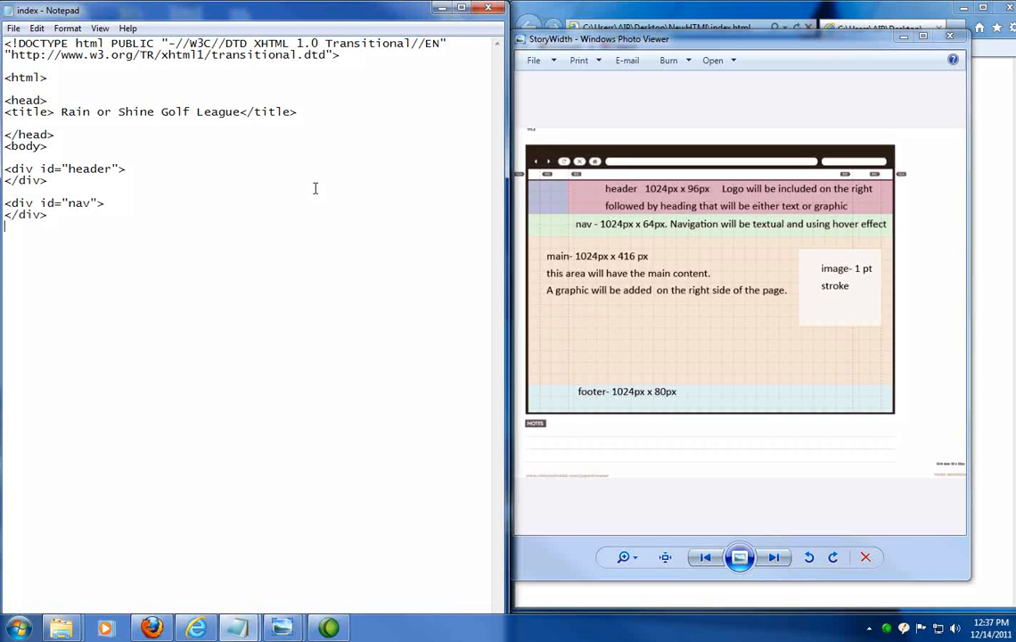
# - Add the main div, <div id="main">, below the nav div
pyautogui.write('<')
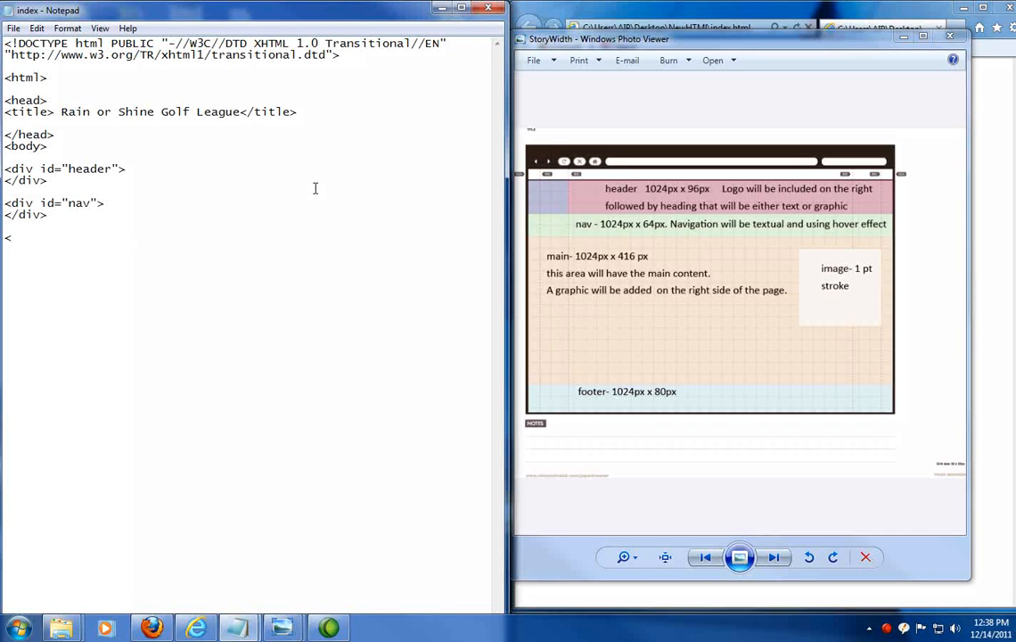
pyautogui.write('div')
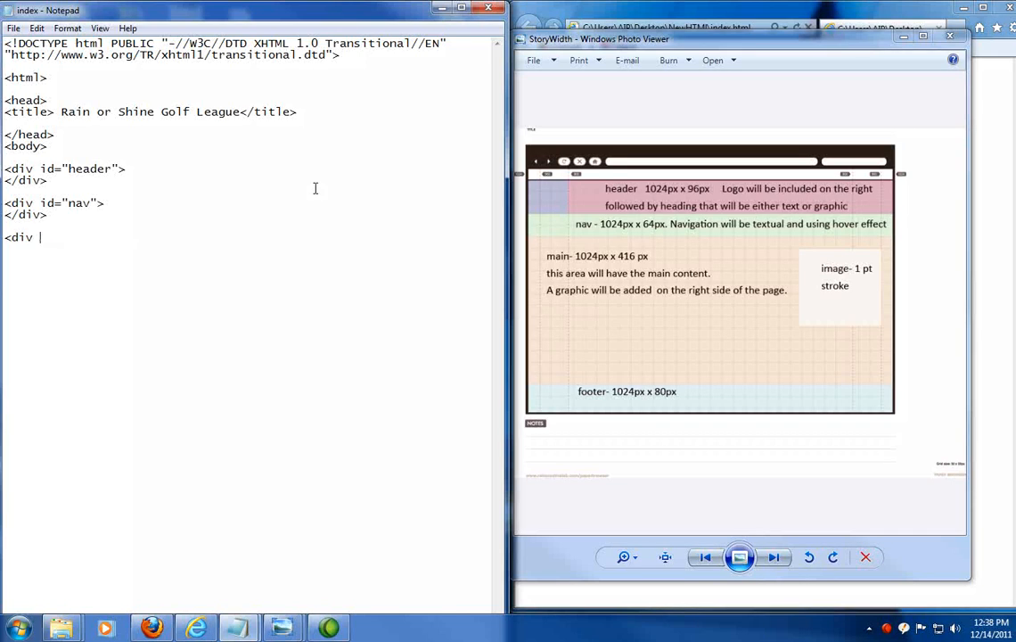
pyautogui.write('id=')
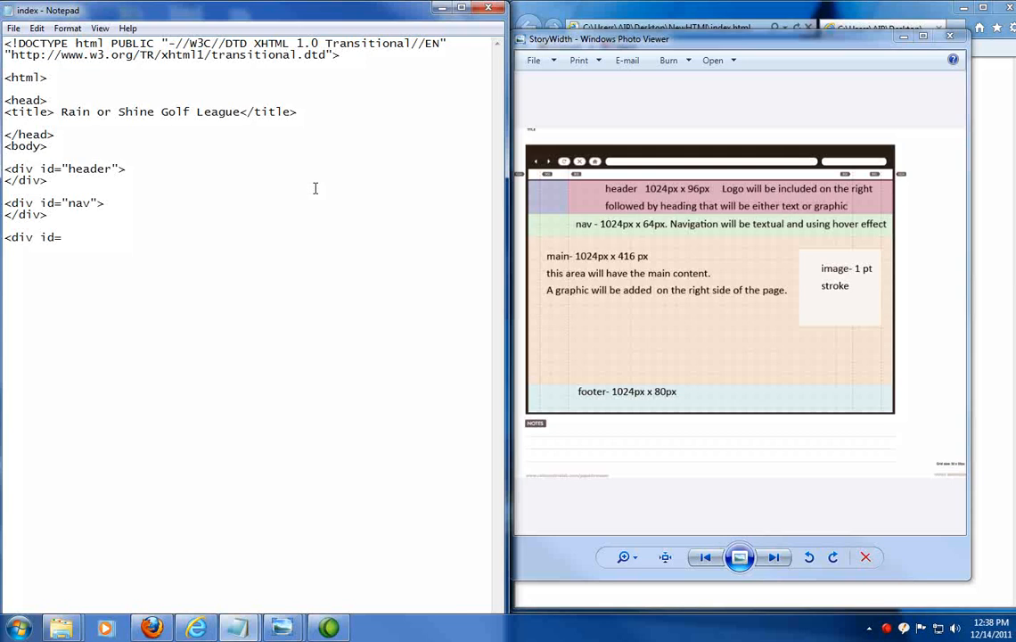
pyautogui.write('"main')
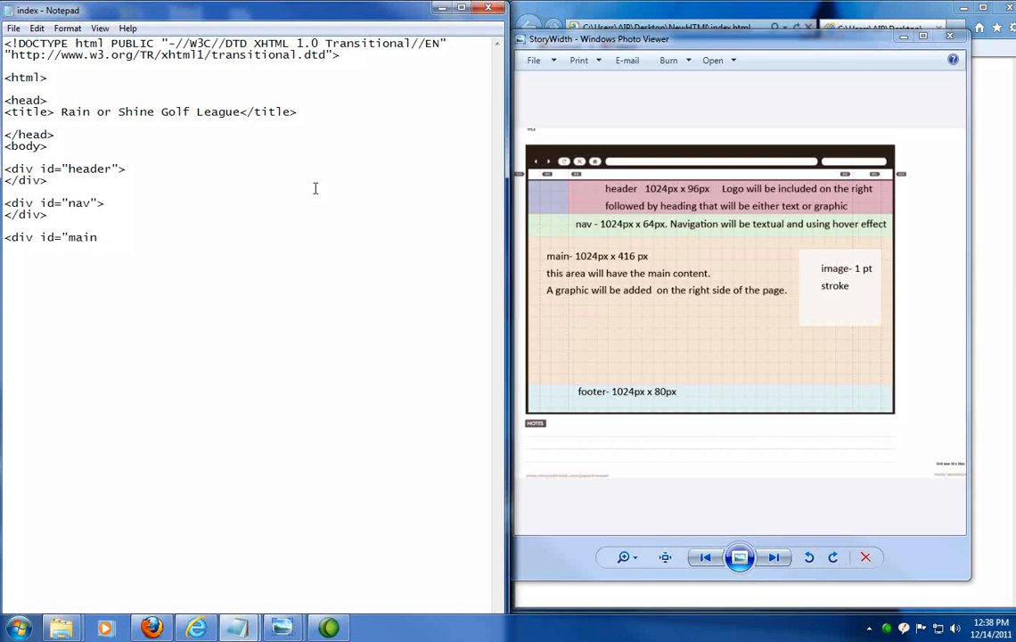
pyautogui.write('>')
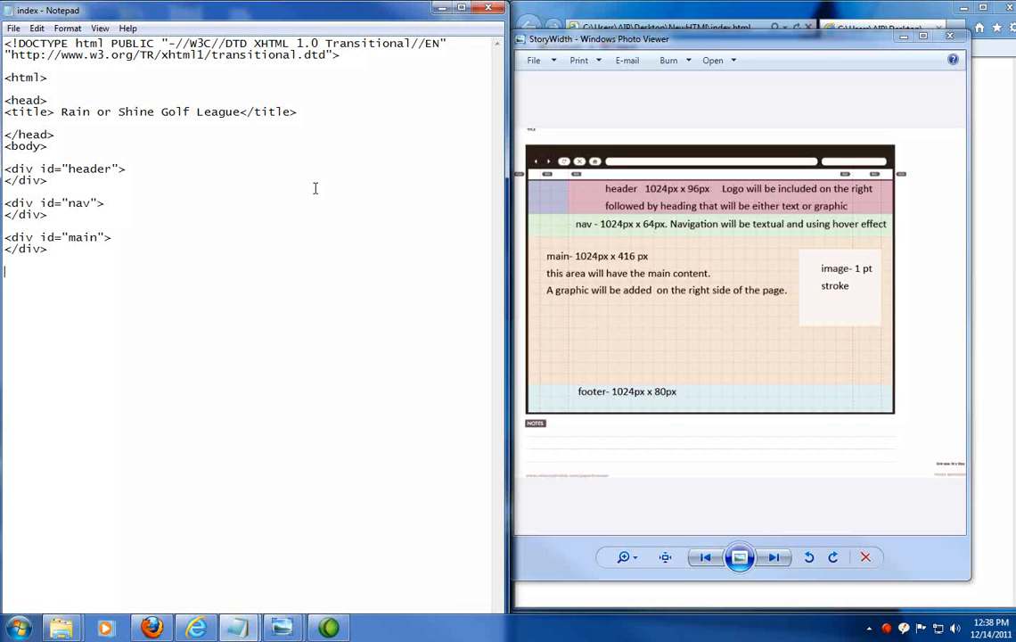
# - Add an empty footer div, <div id="footer"></div>, after the main div
pyautogui.write('<div')
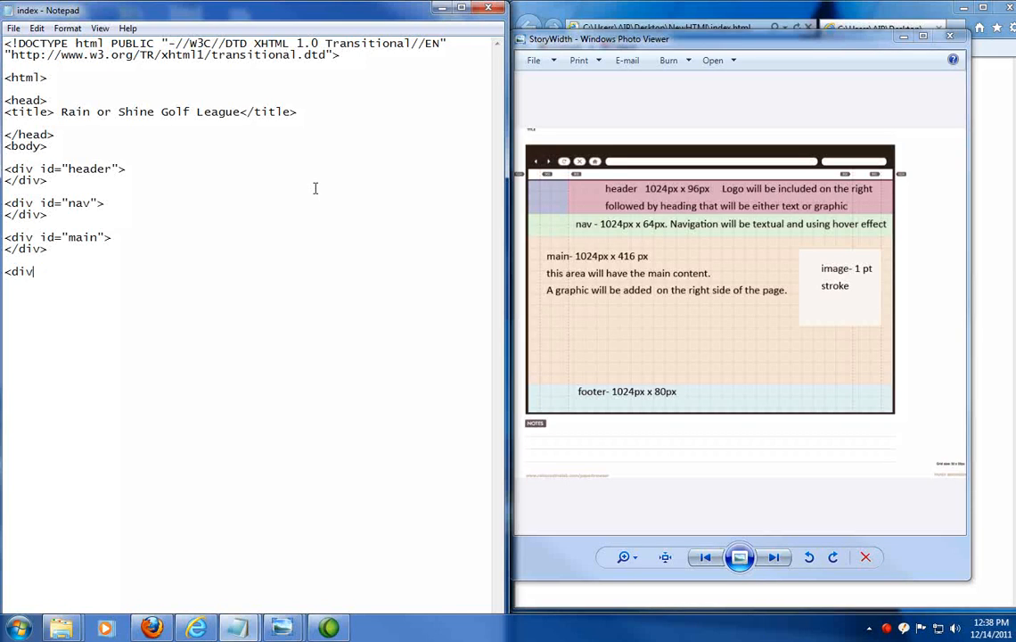
pyautogui.write('id=')
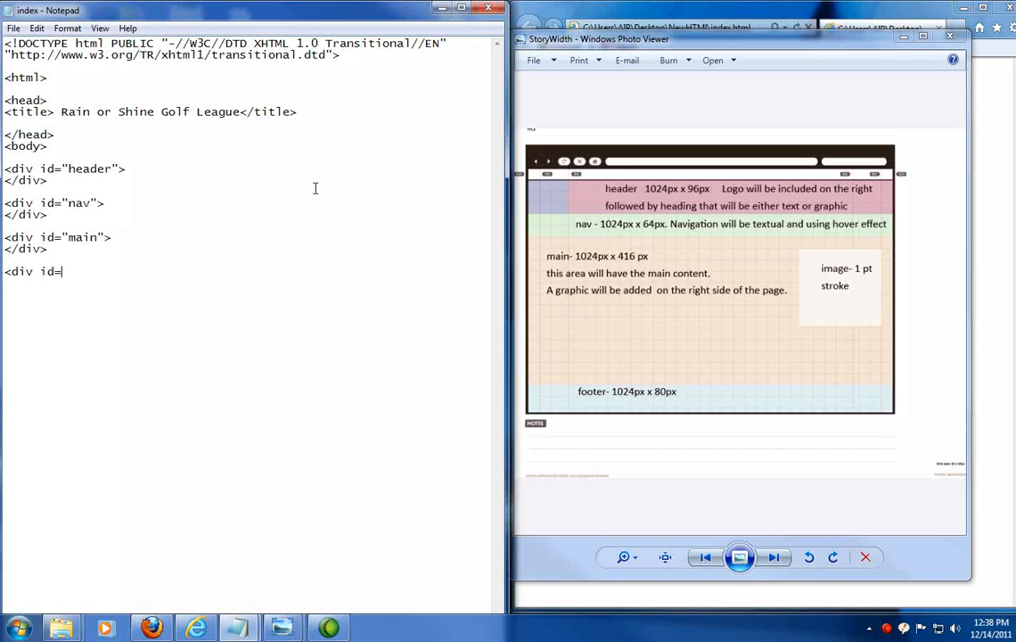
pyautogui.write('"footer')
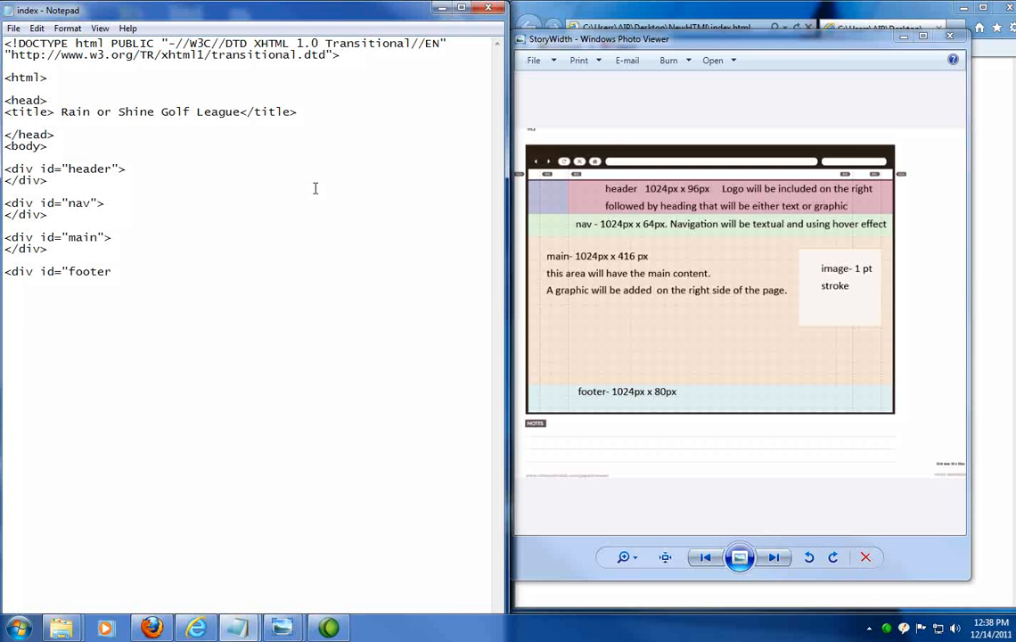
pyautogui.write('">')
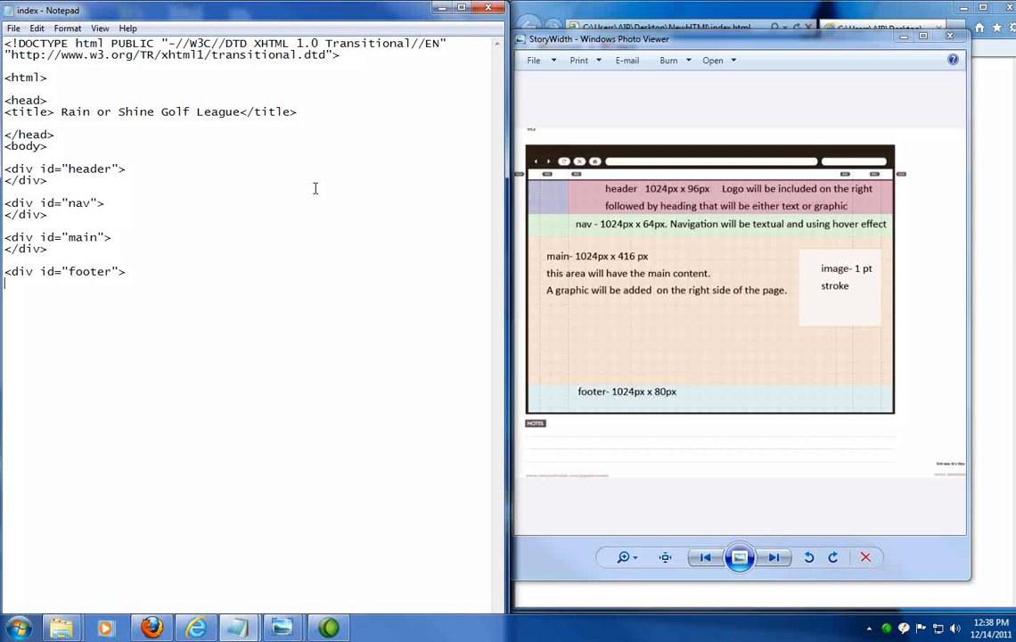
pyautogui.write('<')
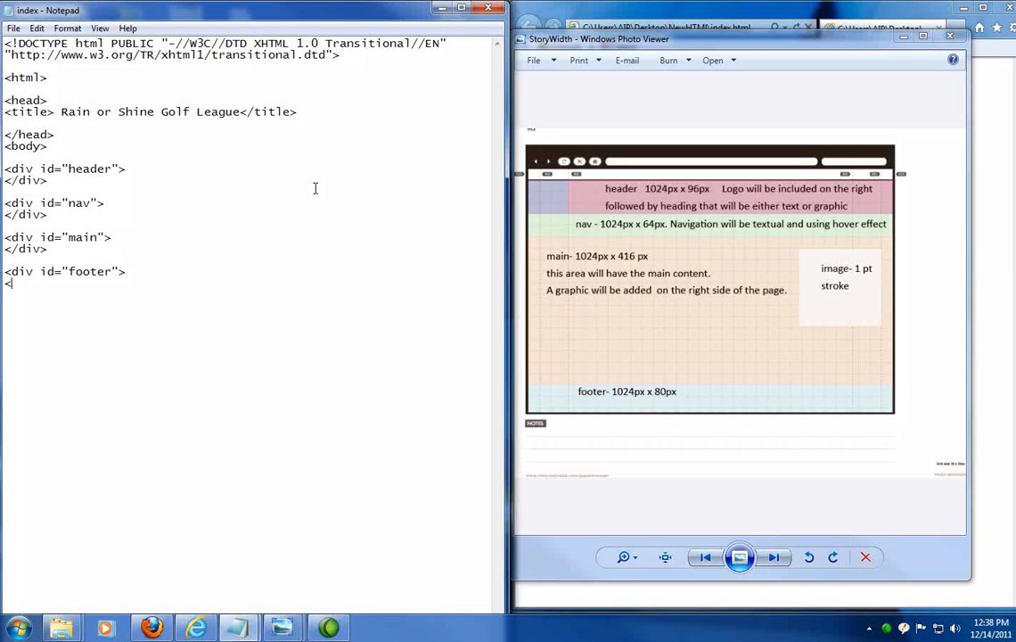
pyautogui.write('/div>')
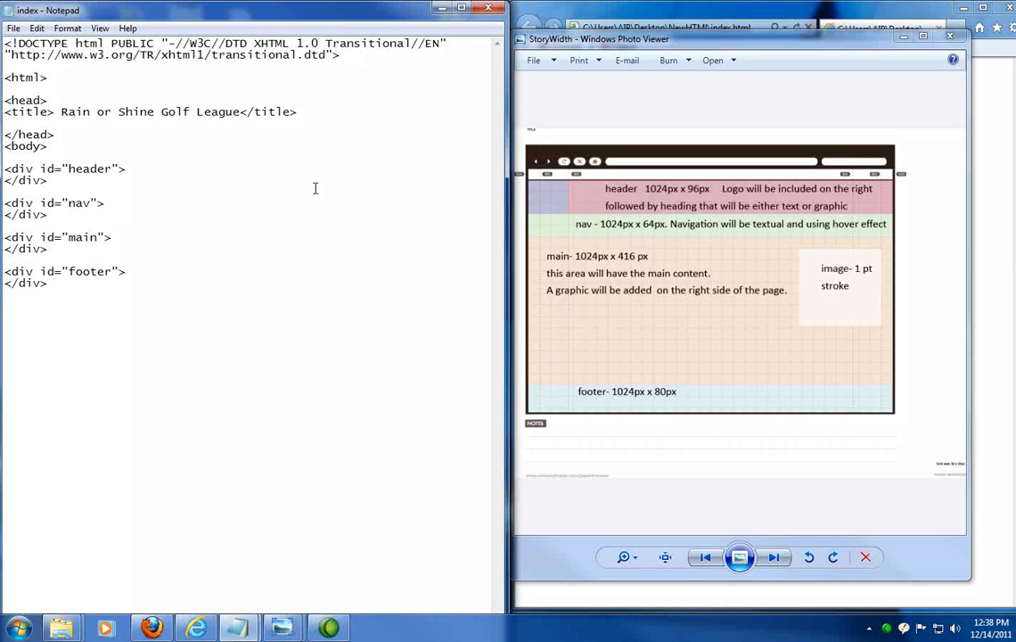
# - Close the markup with </body> and </html> tags
pyautogui.write('<')
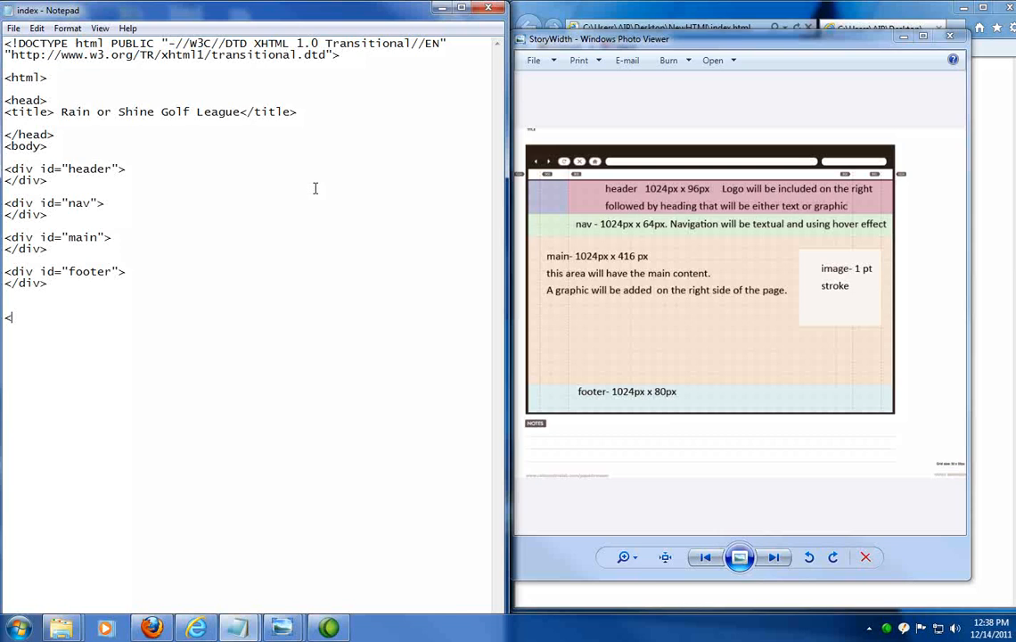
pyautogui.write('/bo')
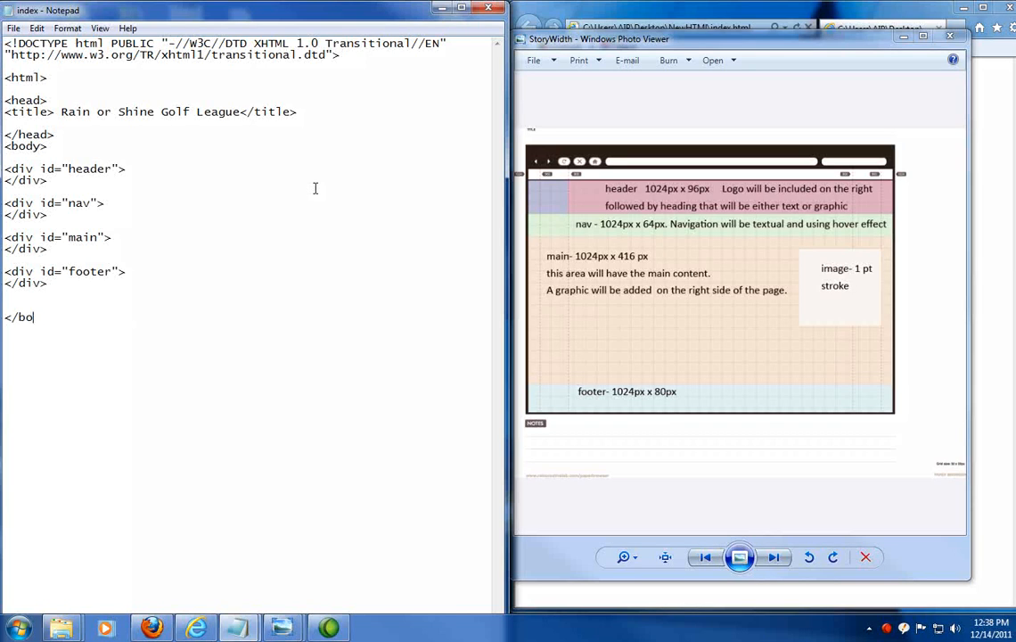
pyautogui.write('dy>')
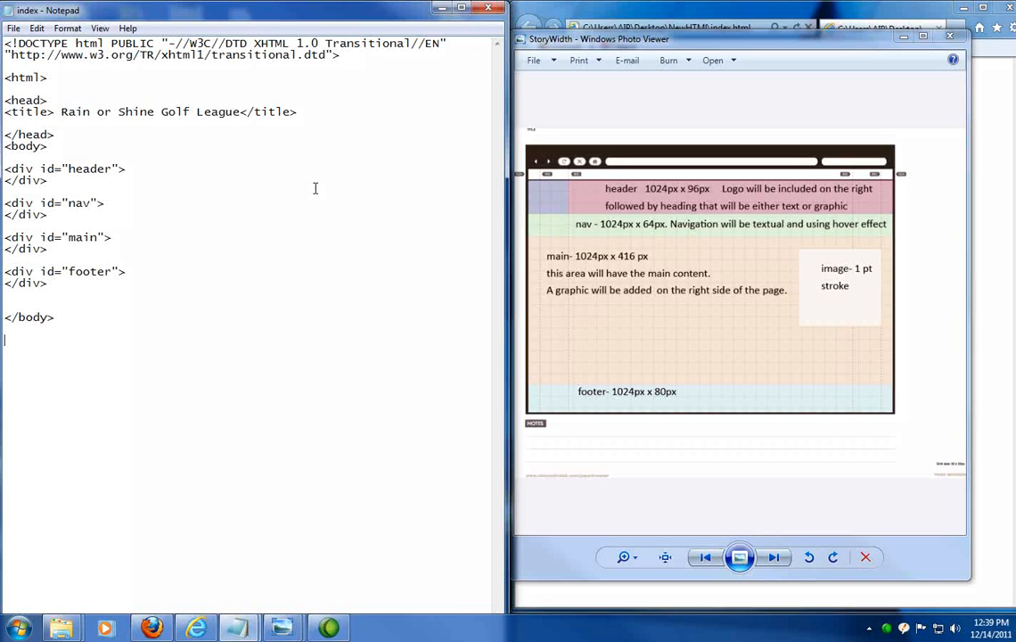
pyautogui.write('</')
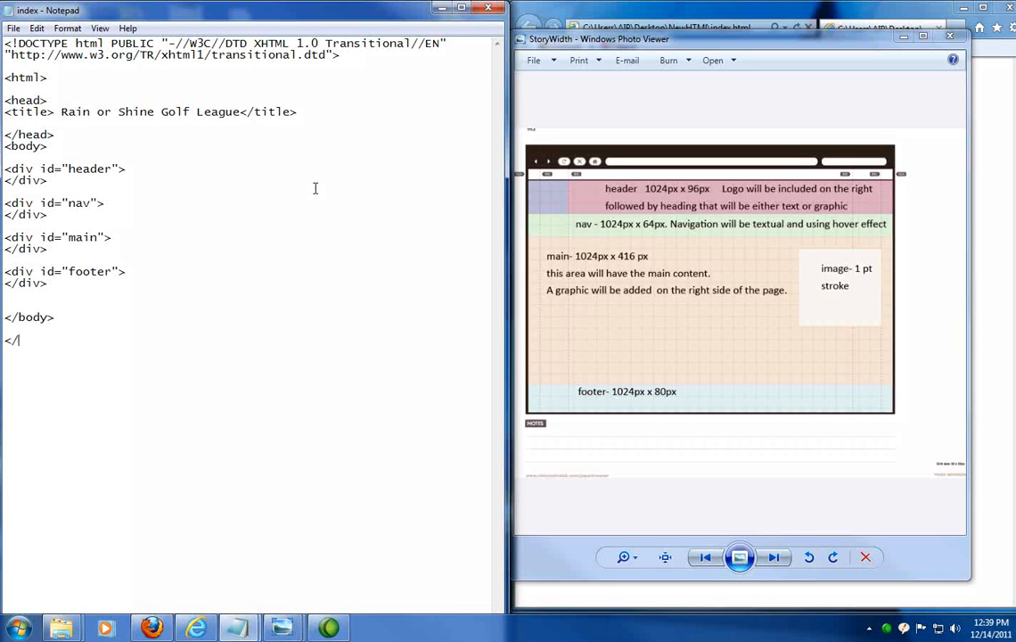
pyautogui.write('html>')
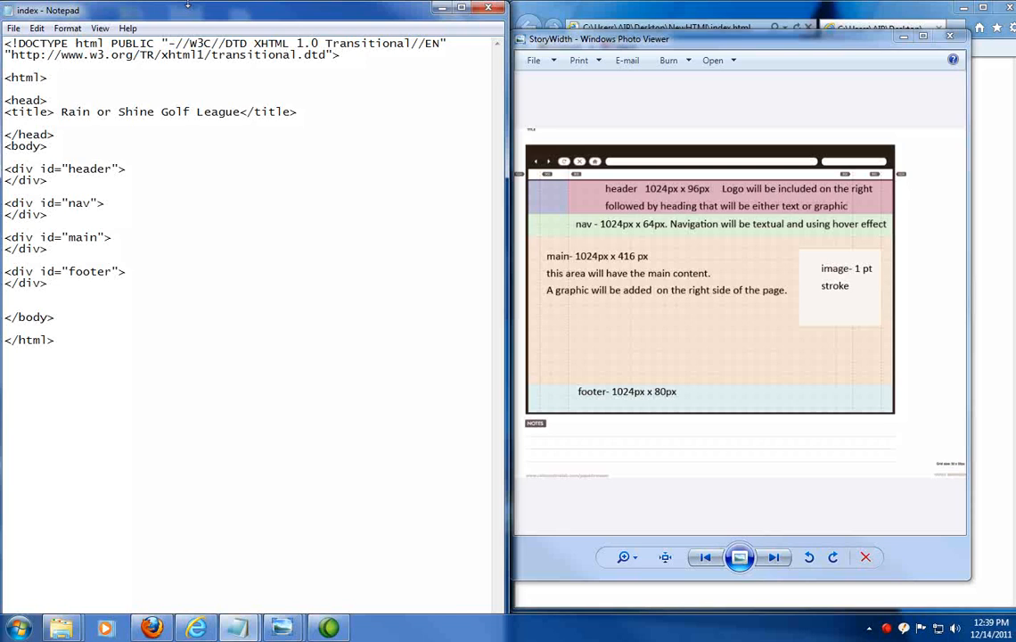
pyautogui.click(13, 28)
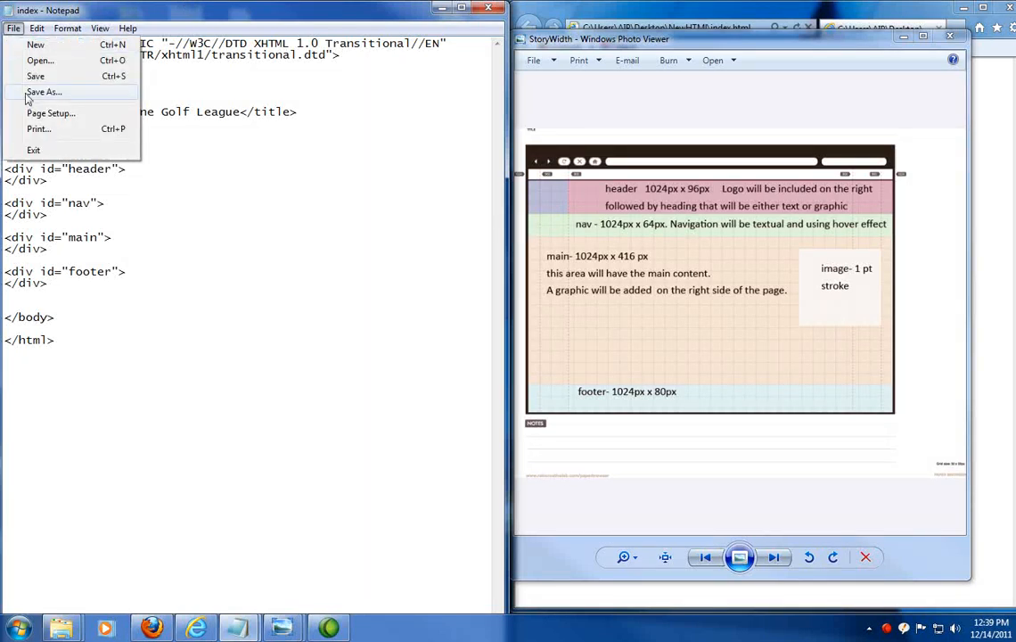
# - Save as index.html with All Files type, replacing the existing file
pyautogui.click(43, 92)
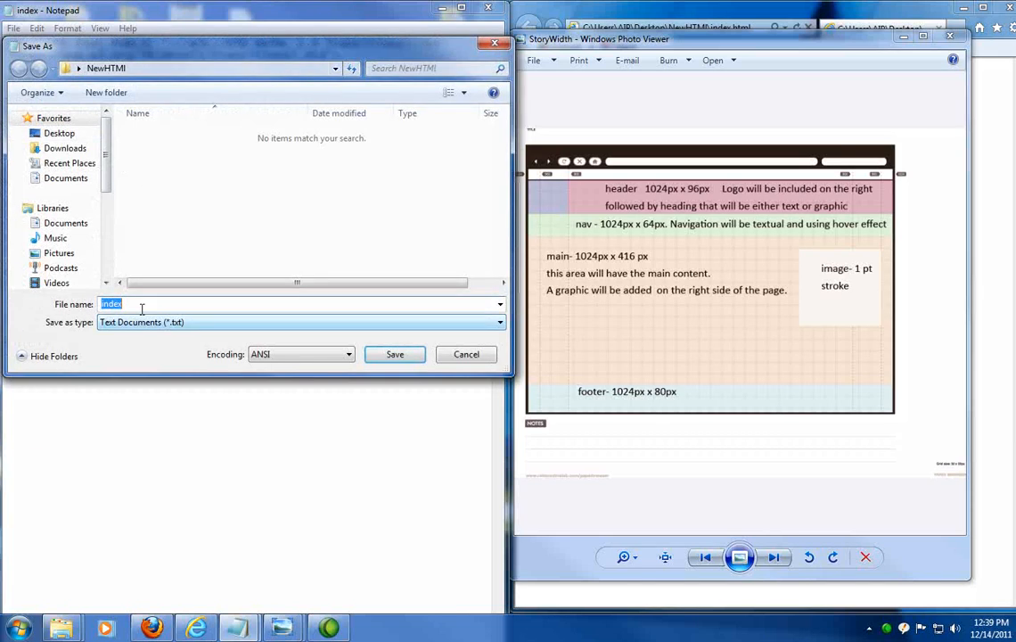
pyautogui.click(497, 322)
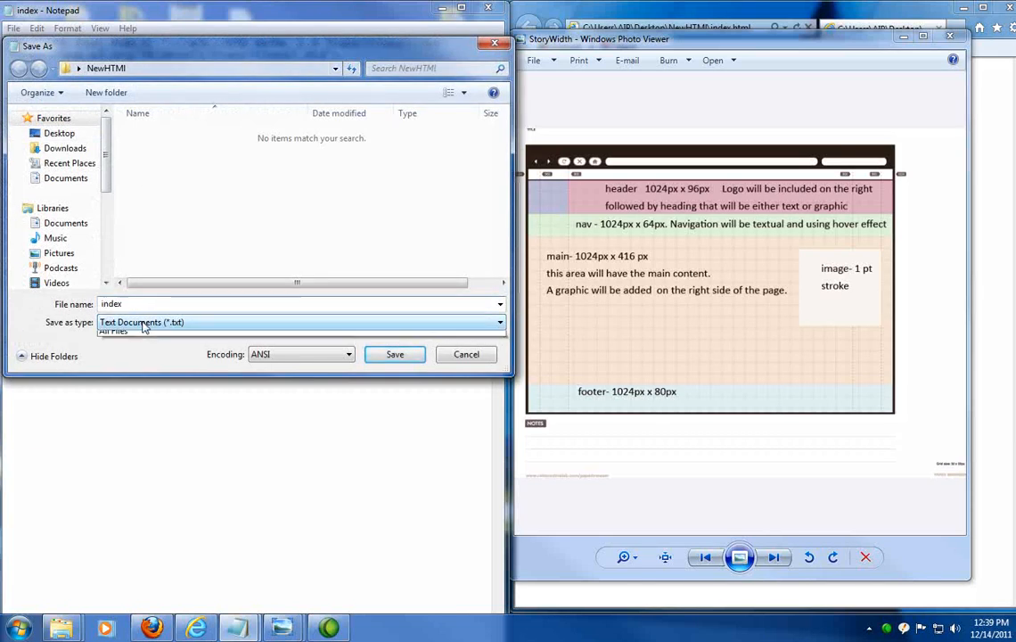
pyautogui.click(299, 321)
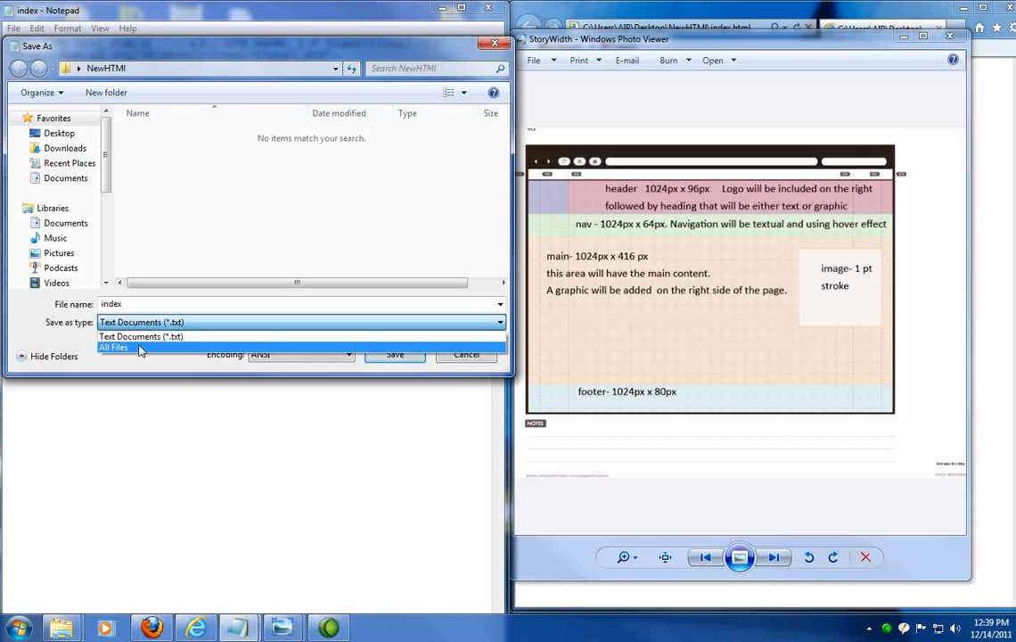
pyautogui.click(113, 347)
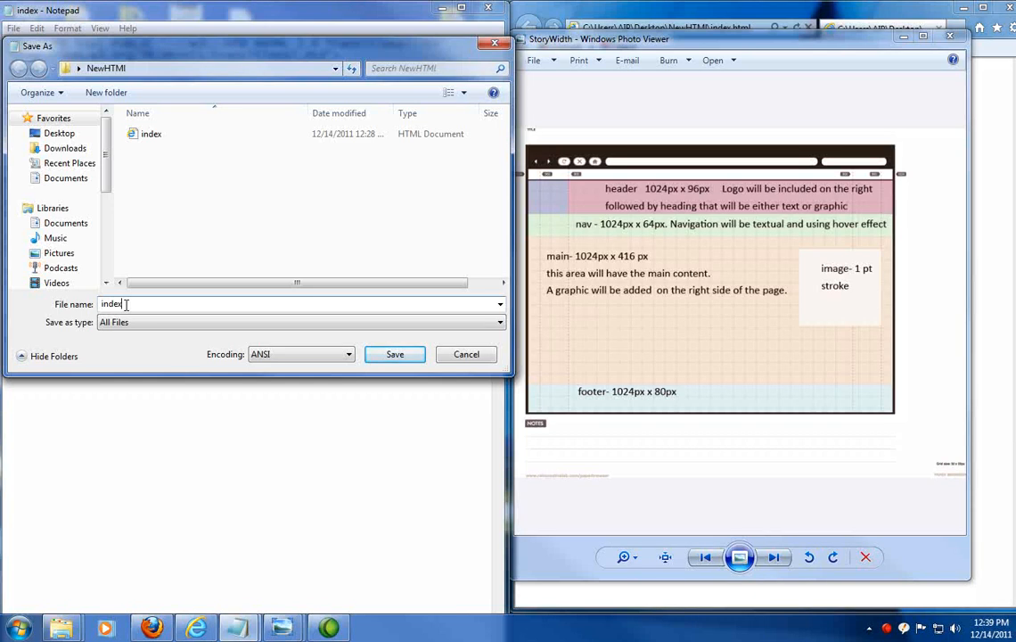
pyautogui.write('.html')
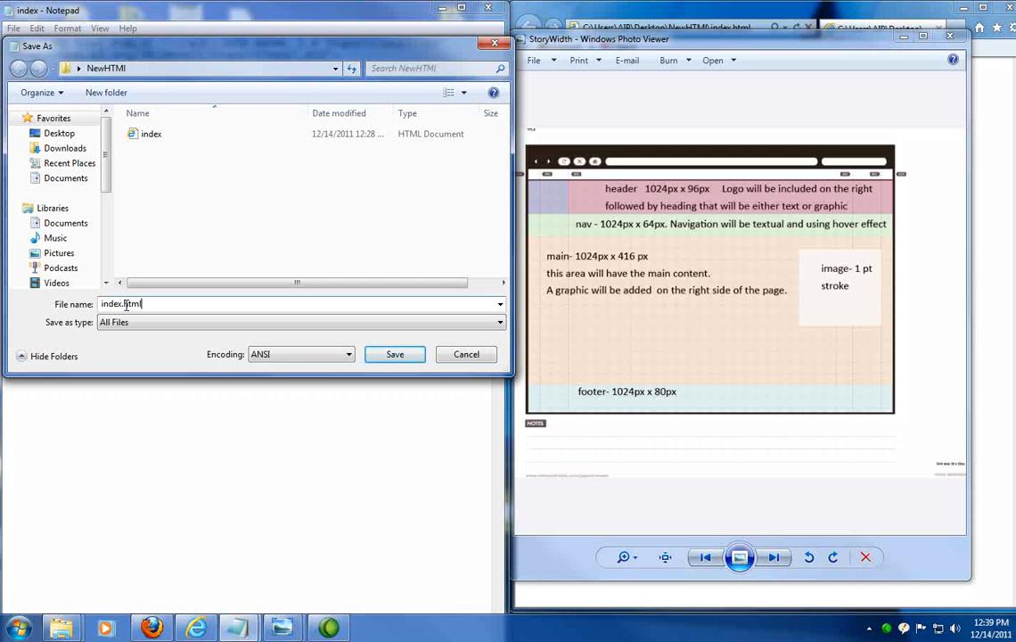
pyautogui.click(394, 354)
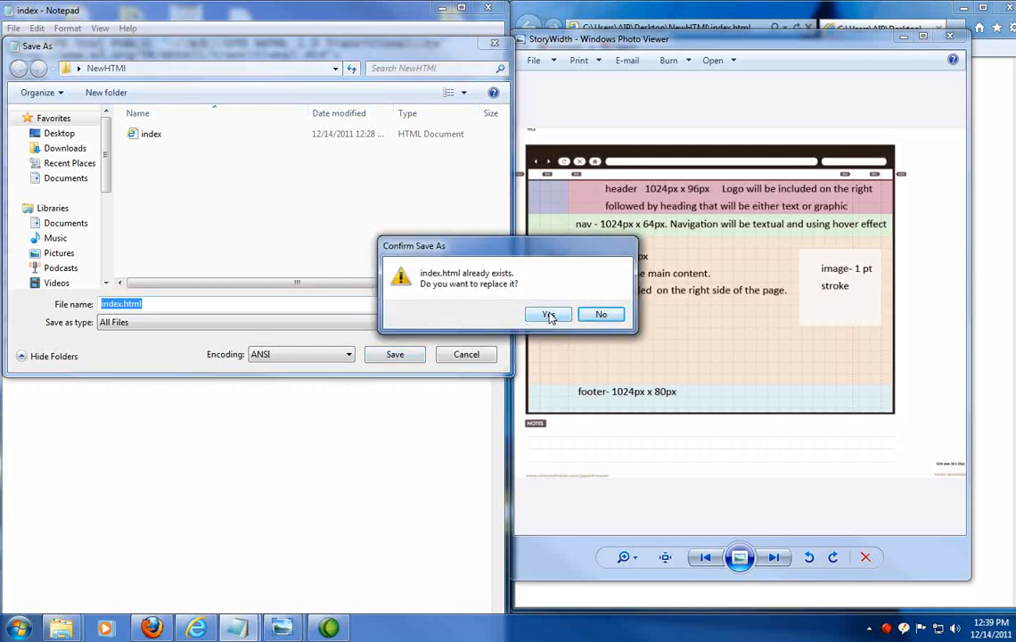
pyautogui.click(548, 314)
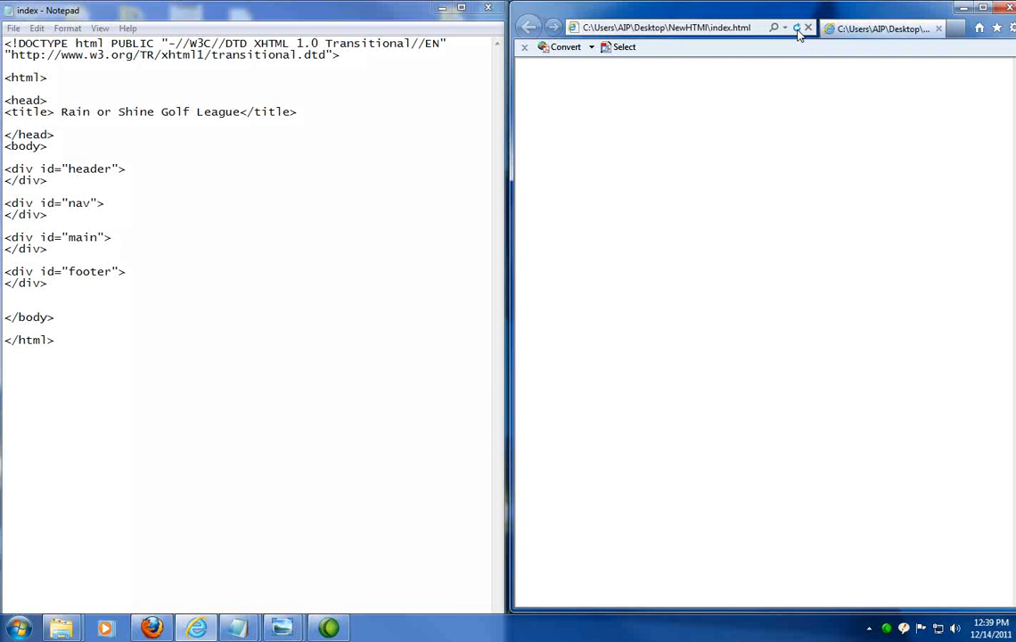
pyautogui.moveTo(797, 27)
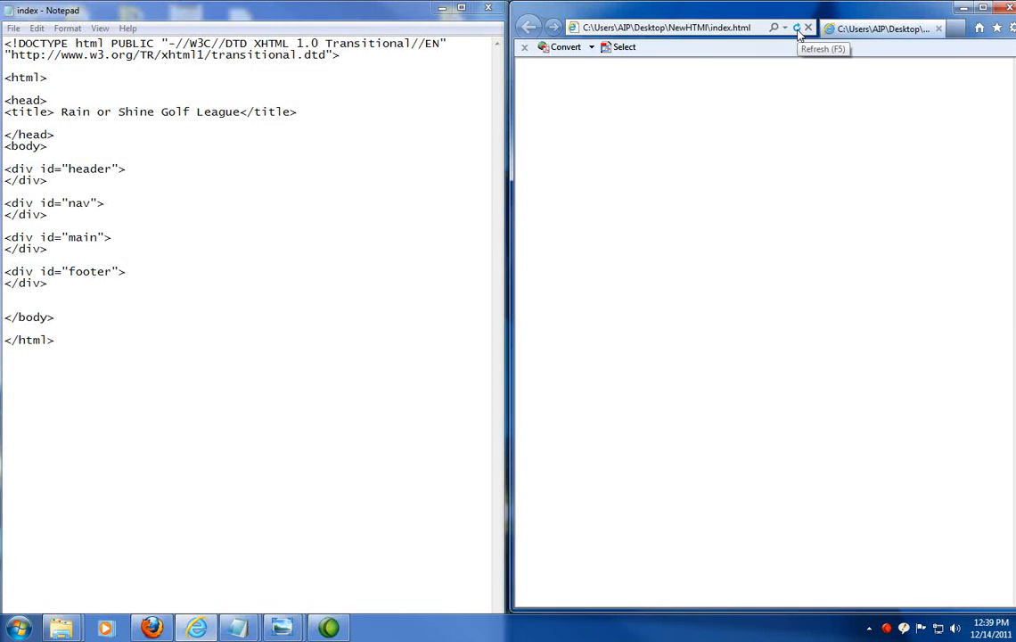
# - Refresh index.html in Internet Explorer to load the saved changes
pyautogui.click(798, 27)
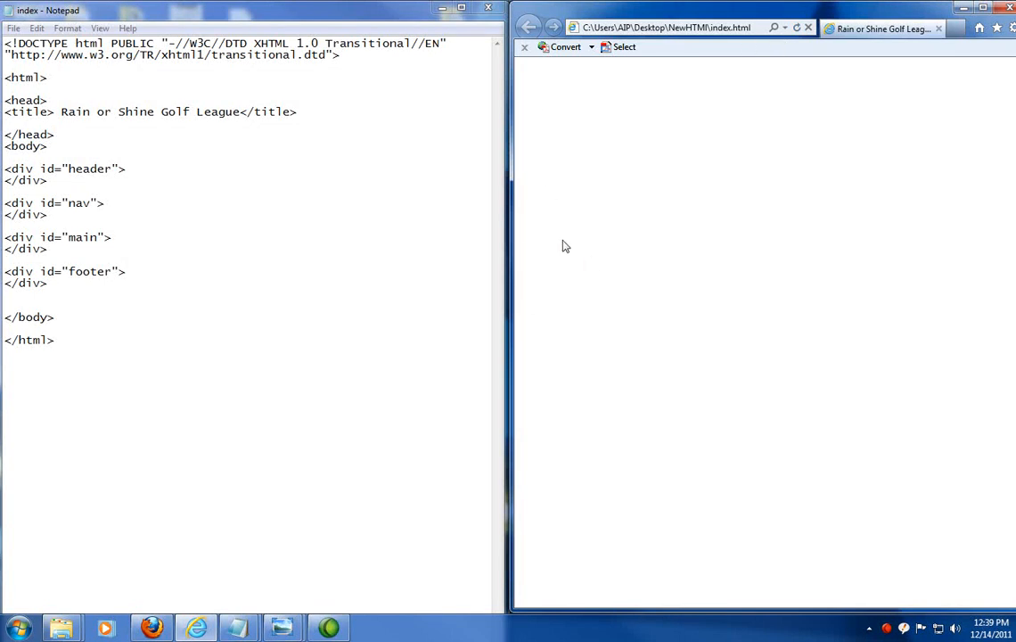
pyautogui.moveTo(642, 223)
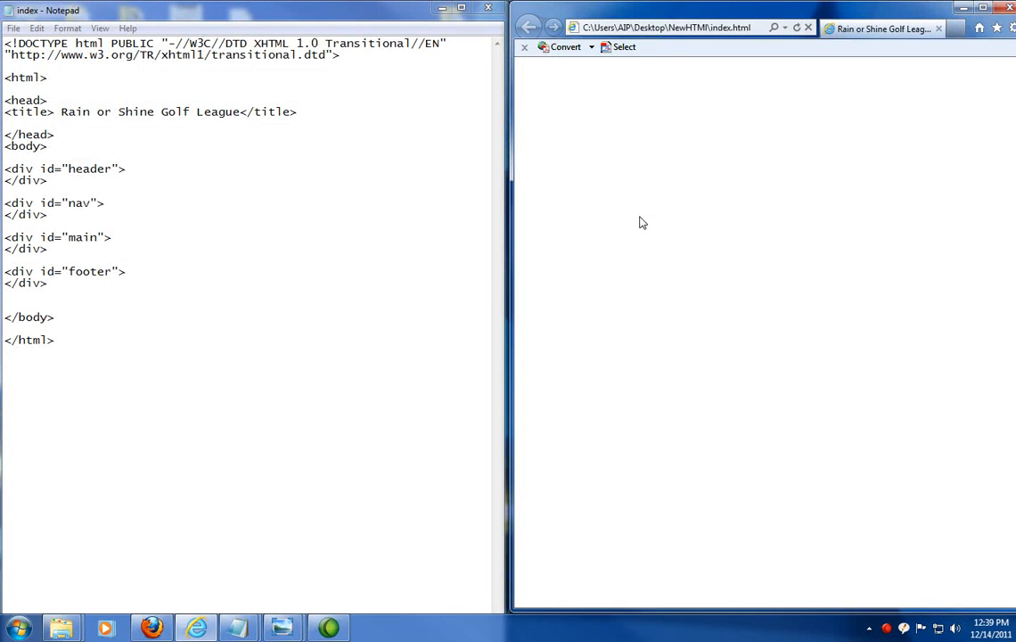
pyautogui.moveTo(845, 34)
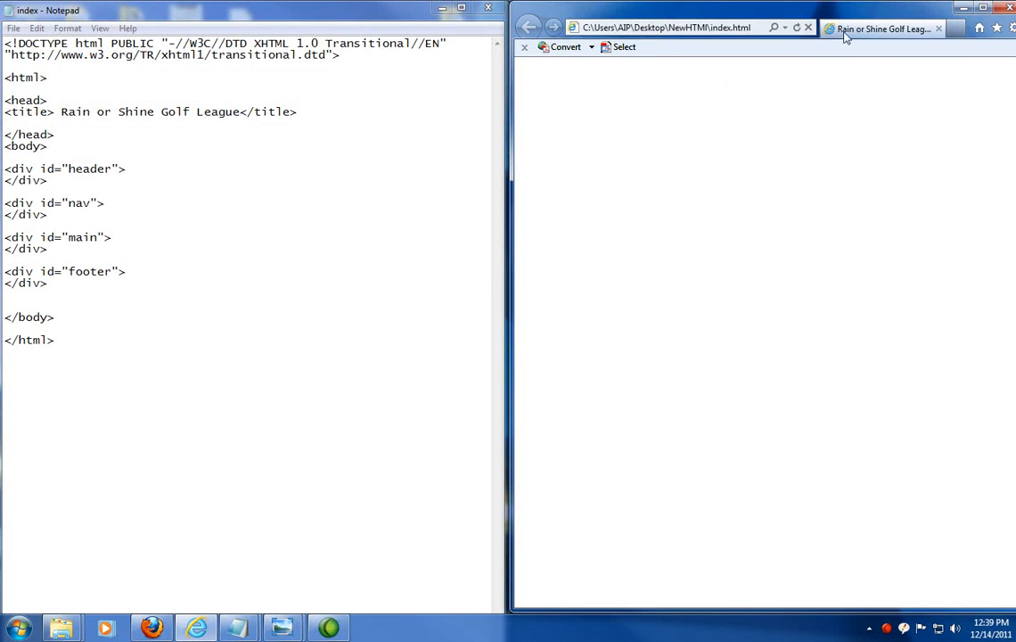
pyautogui.moveTo(887, 31)
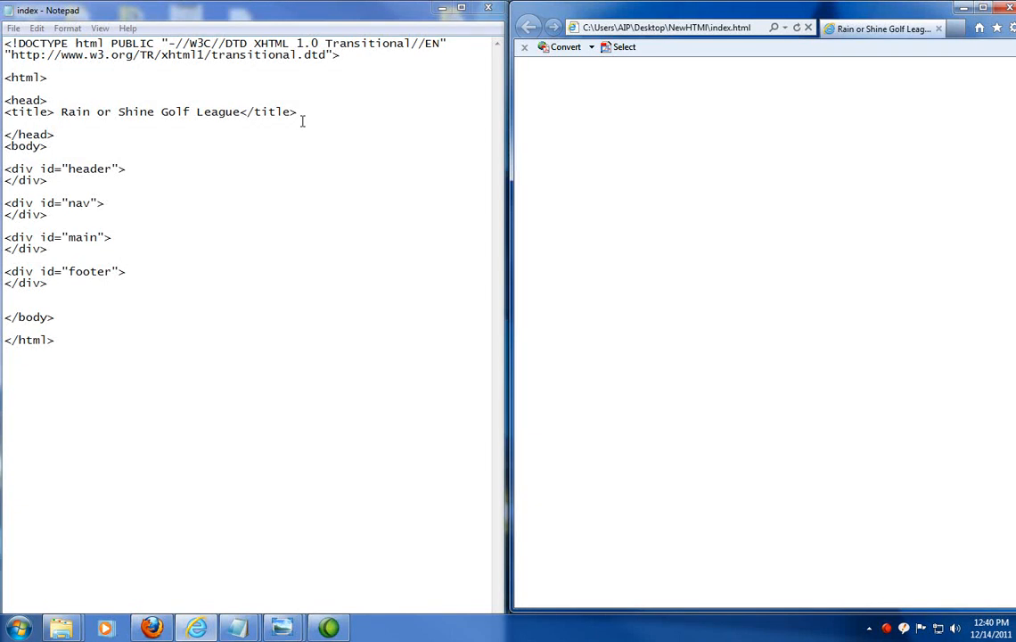
pyautogui.moveTo(138, 205)
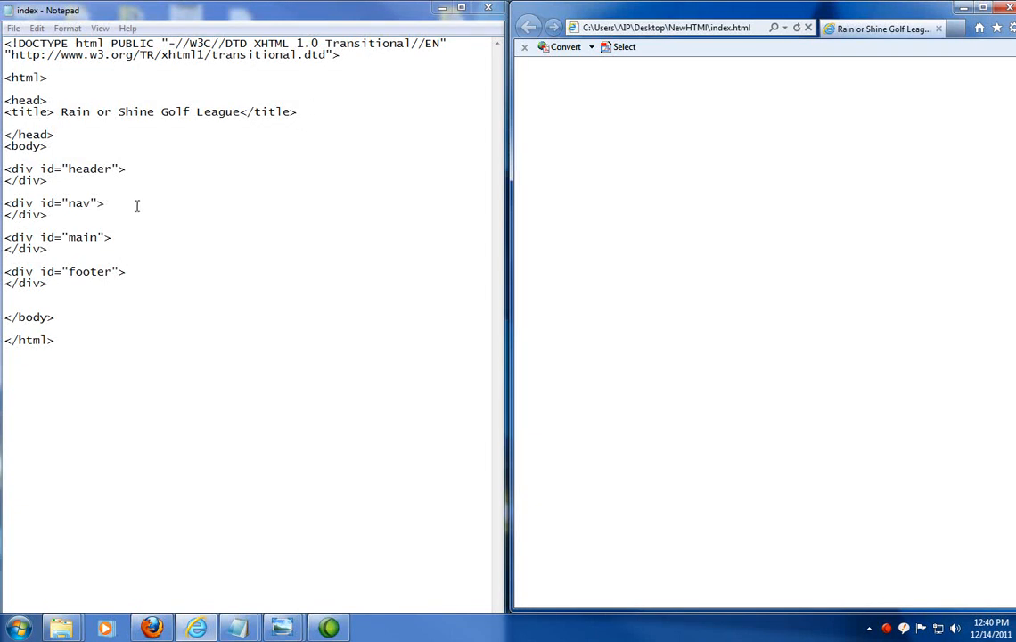
pyautogui.moveTo(42, 169)
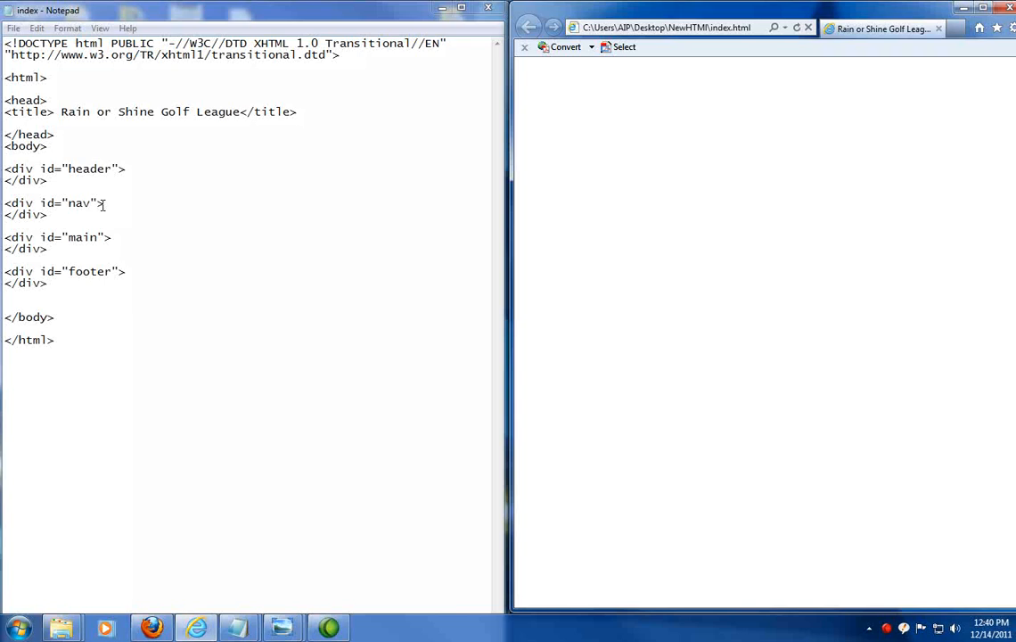
pyautogui.moveTo(129, 174)
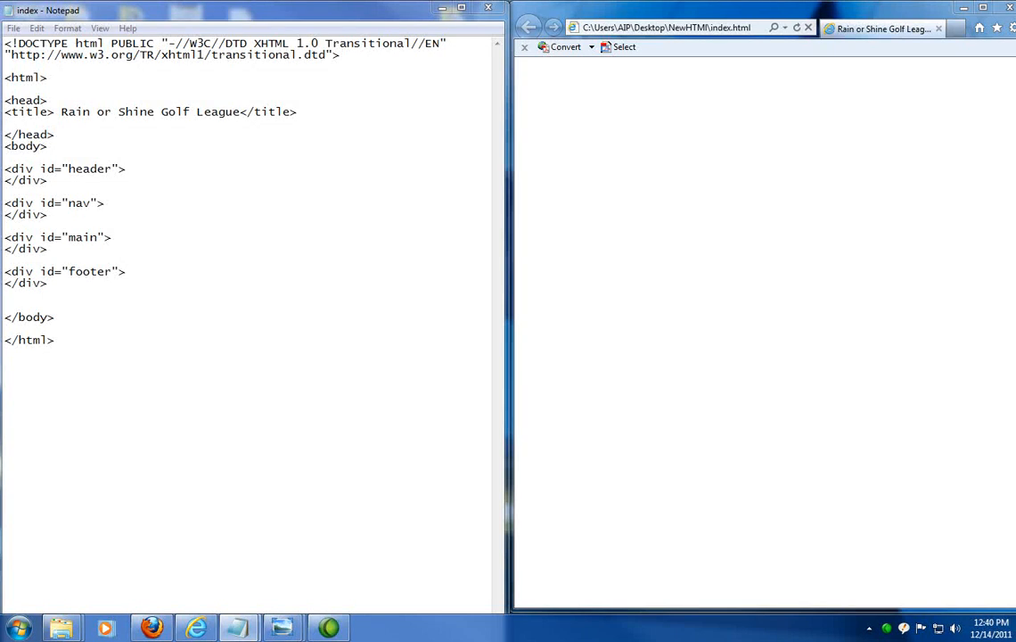
pyautogui.moveTo(585, 279)
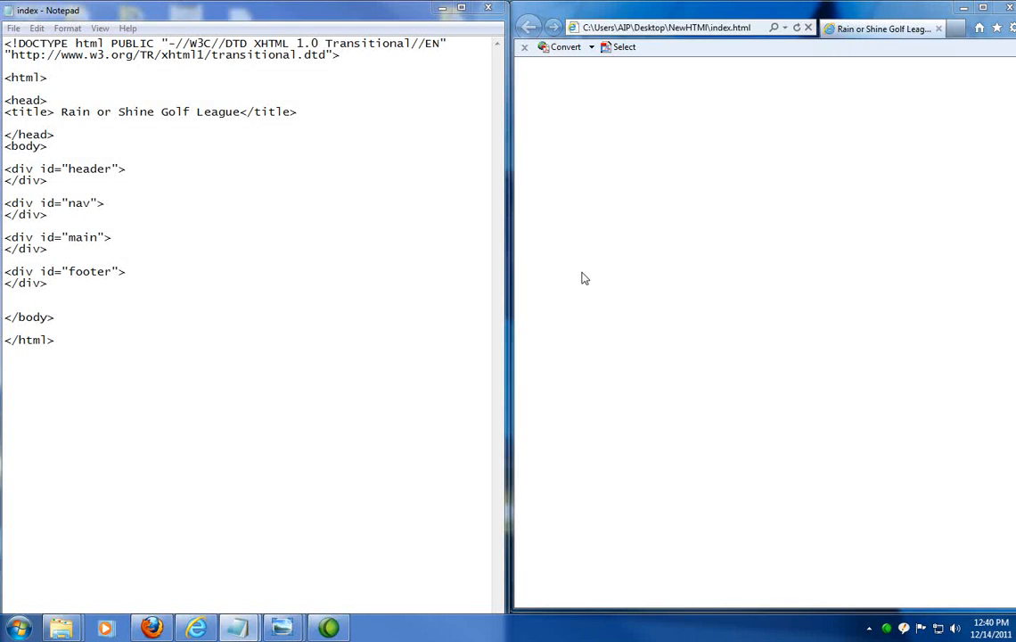
pyautogui.click(105, 203)
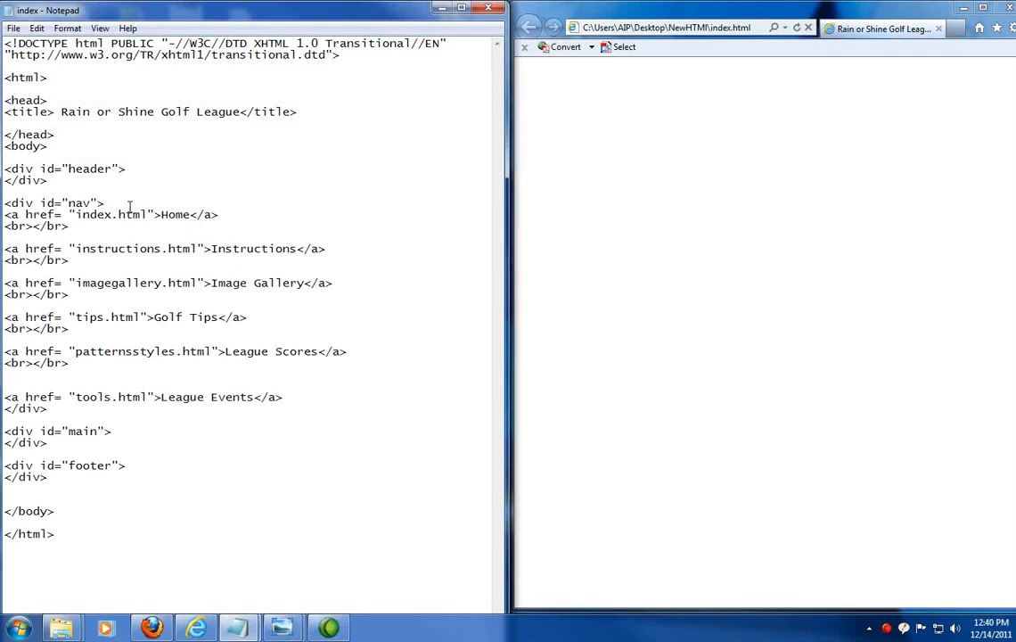
# - Insert blank lines around the six nav links inside the nav div
pyautogui.click(104, 202)
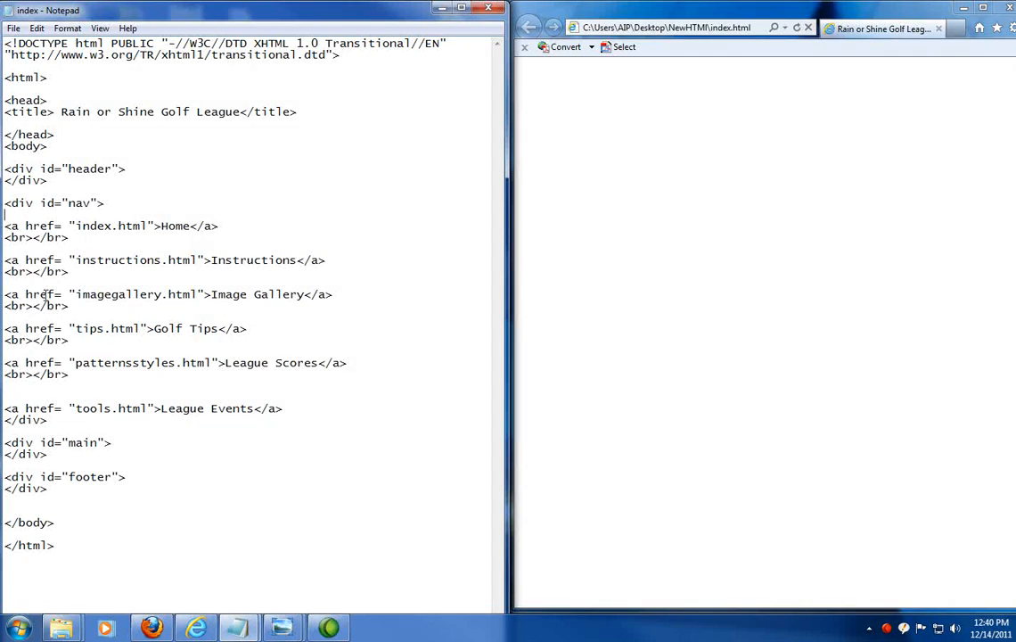
pyautogui.click(291, 408)
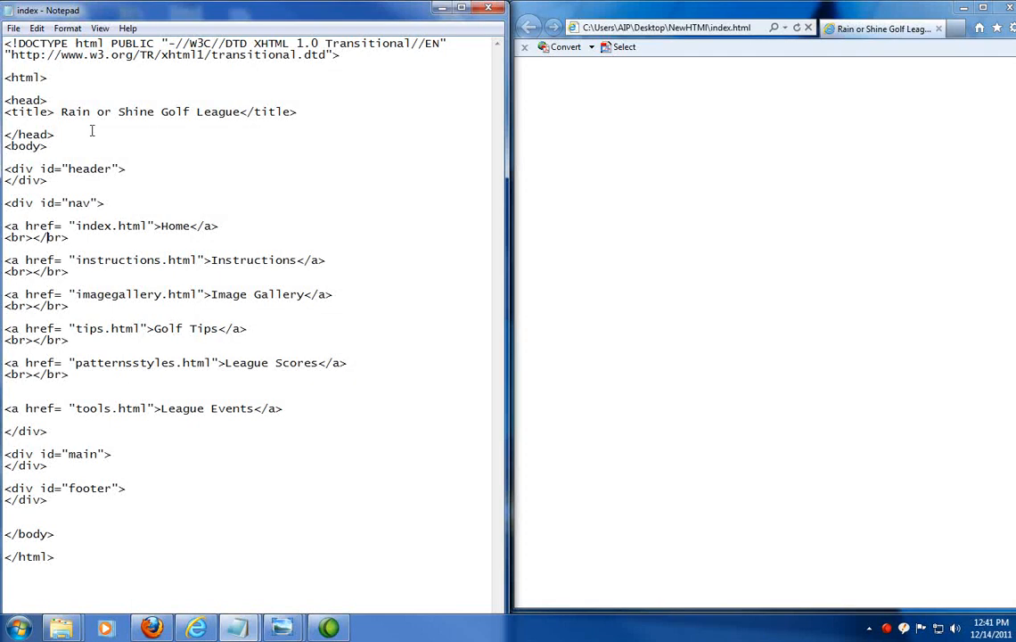
pyautogui.click(13, 28)
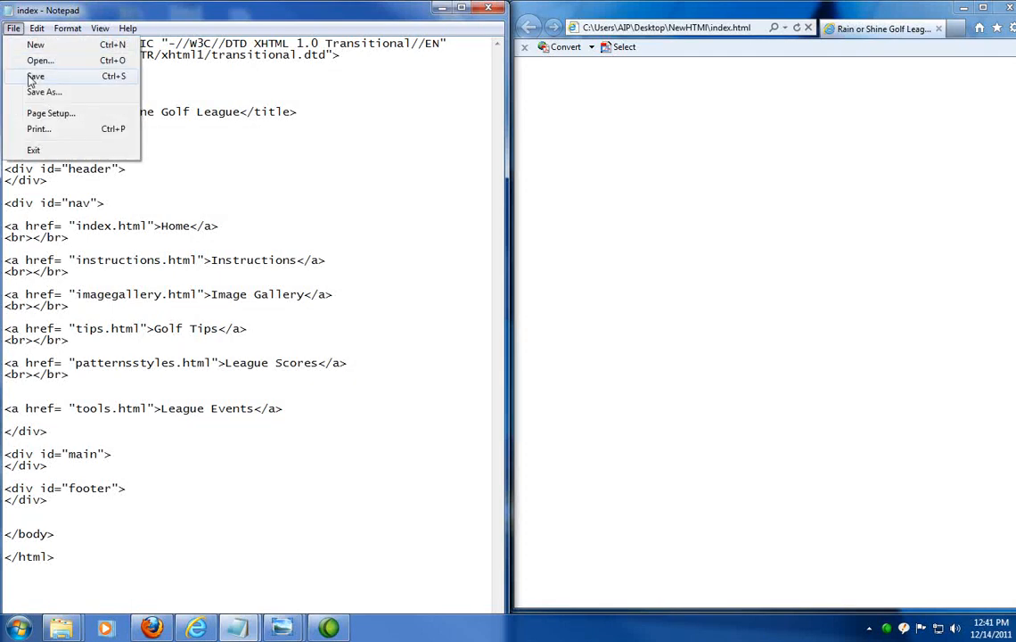
# - Dismiss the file-in-use warning and save the page as index1.html with All Files type
pyautogui.click(36, 75)
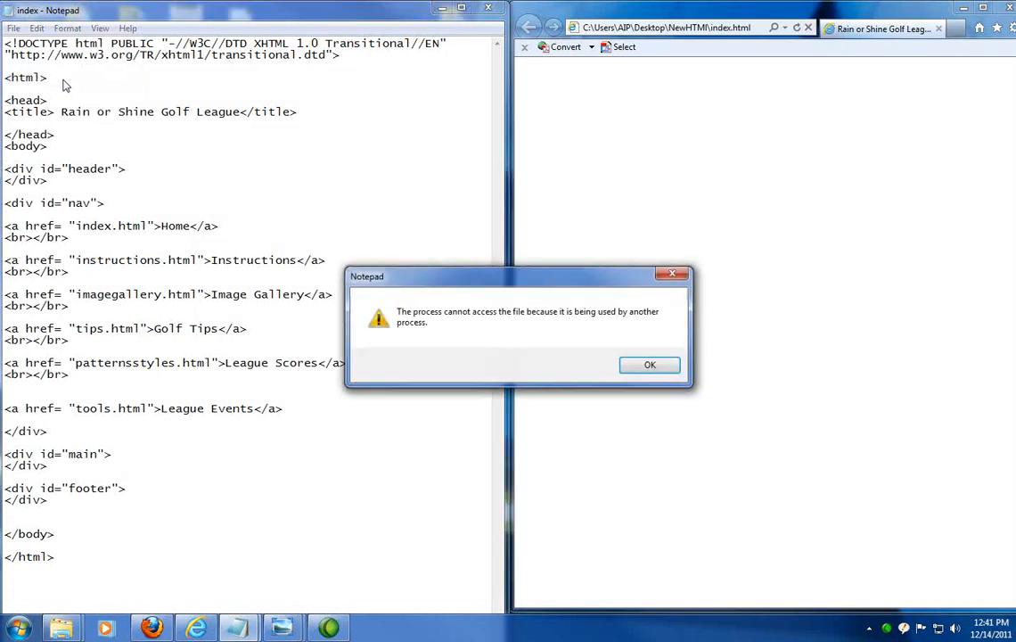
pyautogui.click(650, 365)
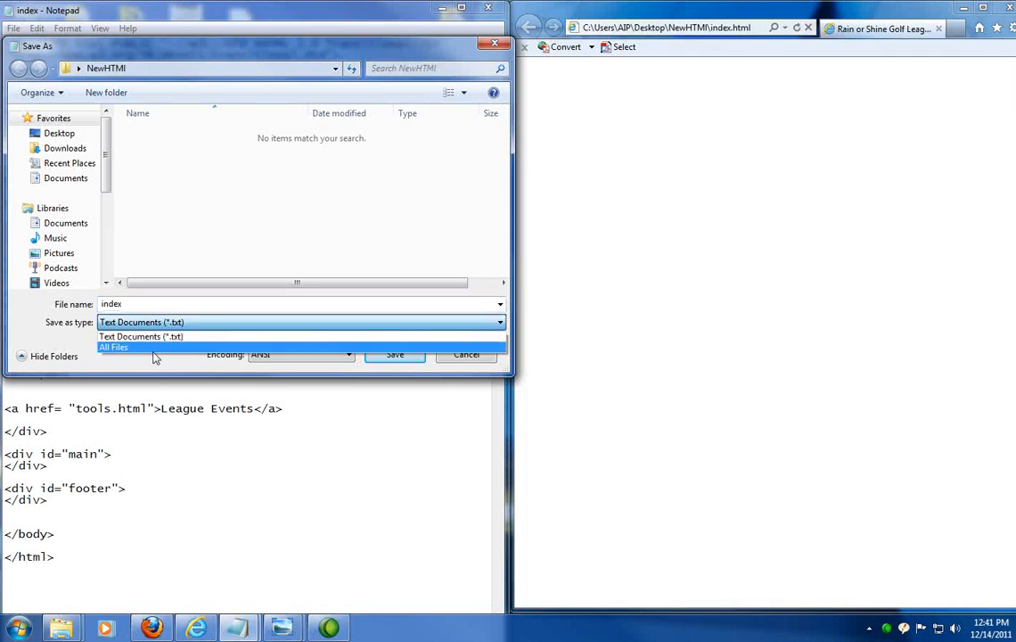
pyautogui.click(113, 347)
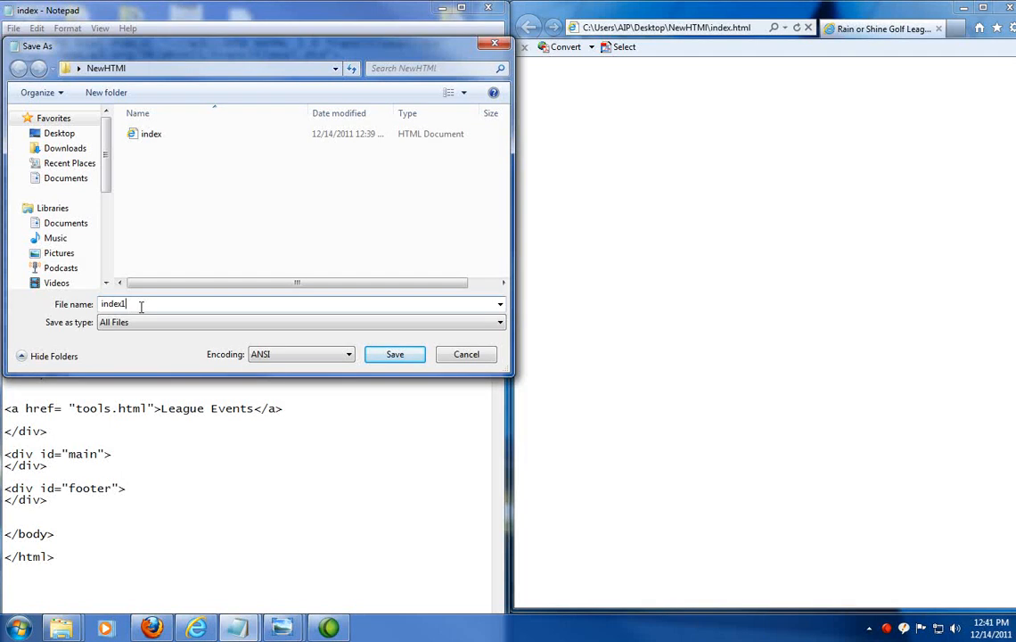
pyautogui.write('.html')
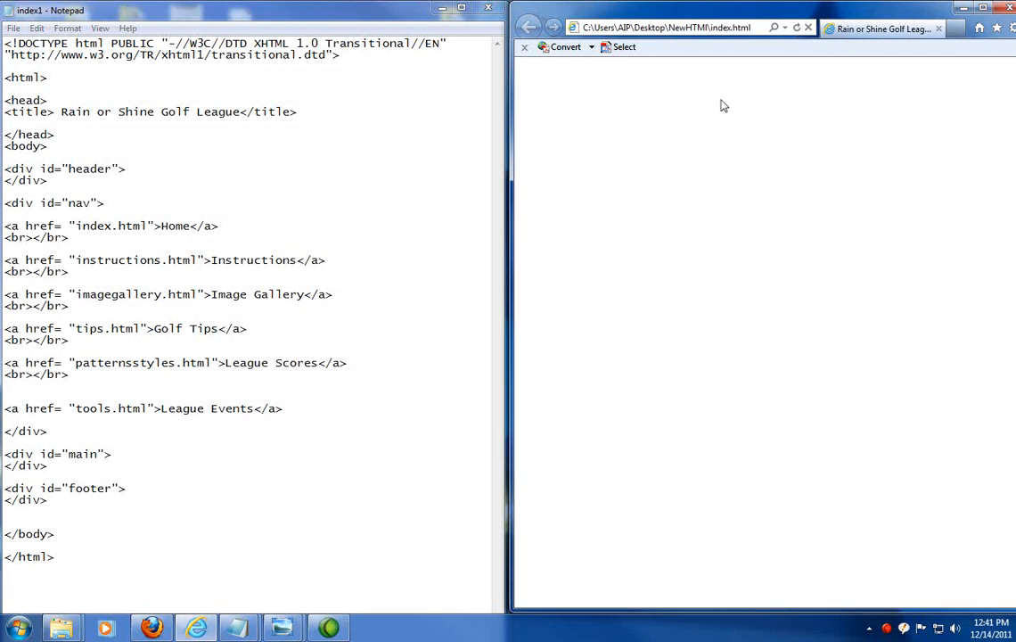
# - Load index1.html in Internet Explorer to show the six stacked navigation links
pyautogui.click(668, 26)
pyautogui.write('1')
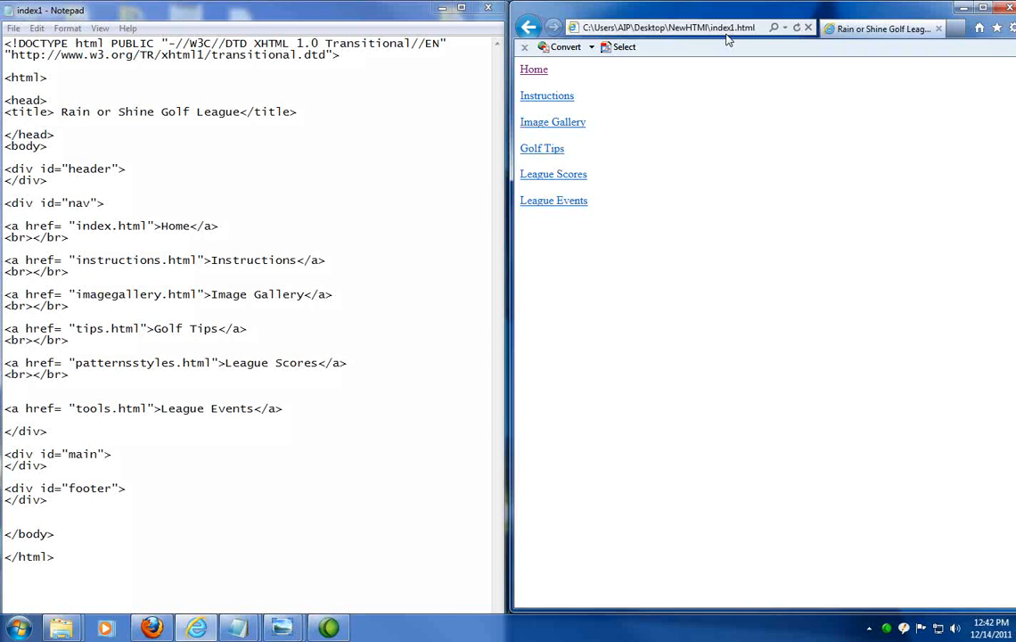
pyautogui.moveTo(546, 95)
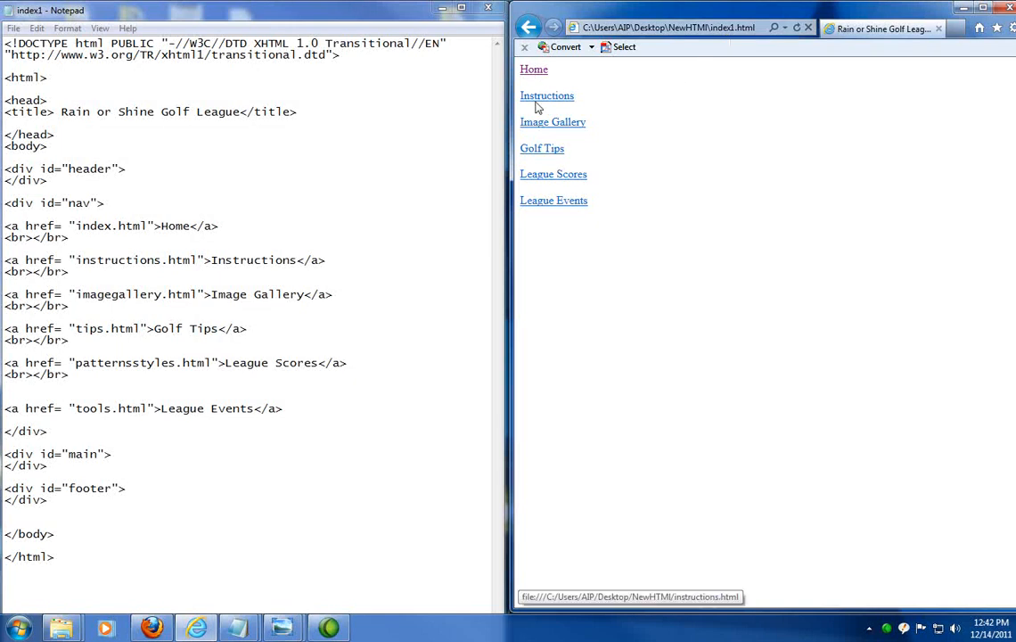
pyautogui.moveTo(562, 217)
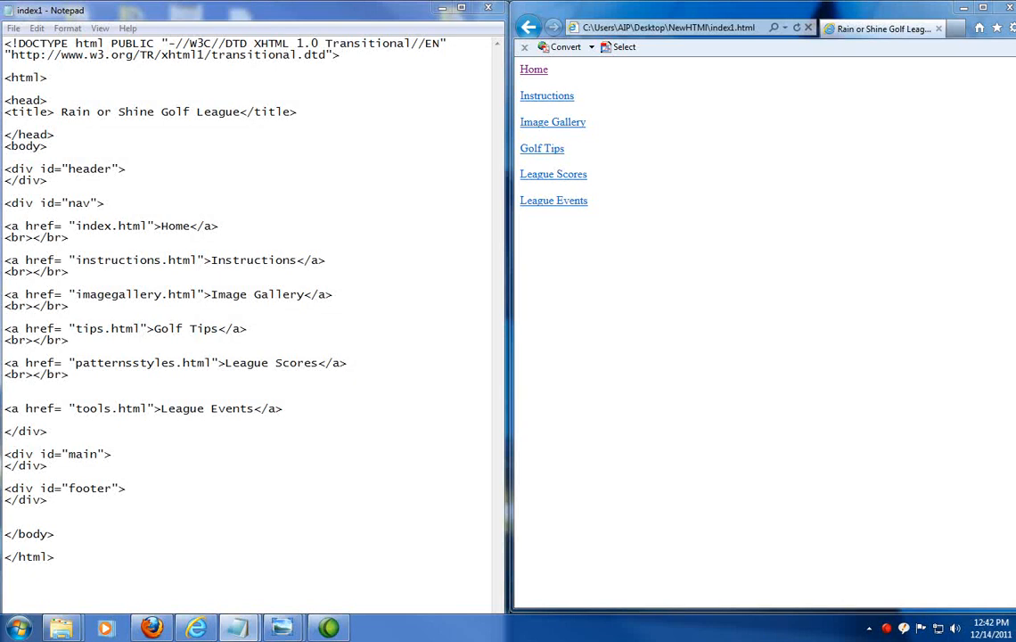
pyautogui.moveTo(76, 294)
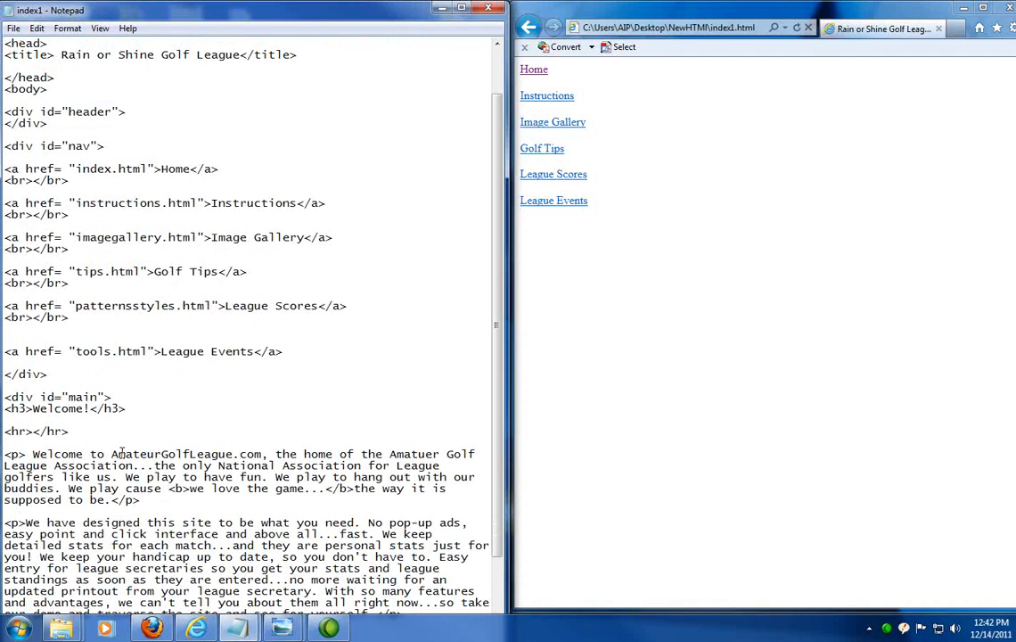
# - Check the opening and closing paragraph tags of the Welcome! content in the main div
pyautogui.scroll(-3)
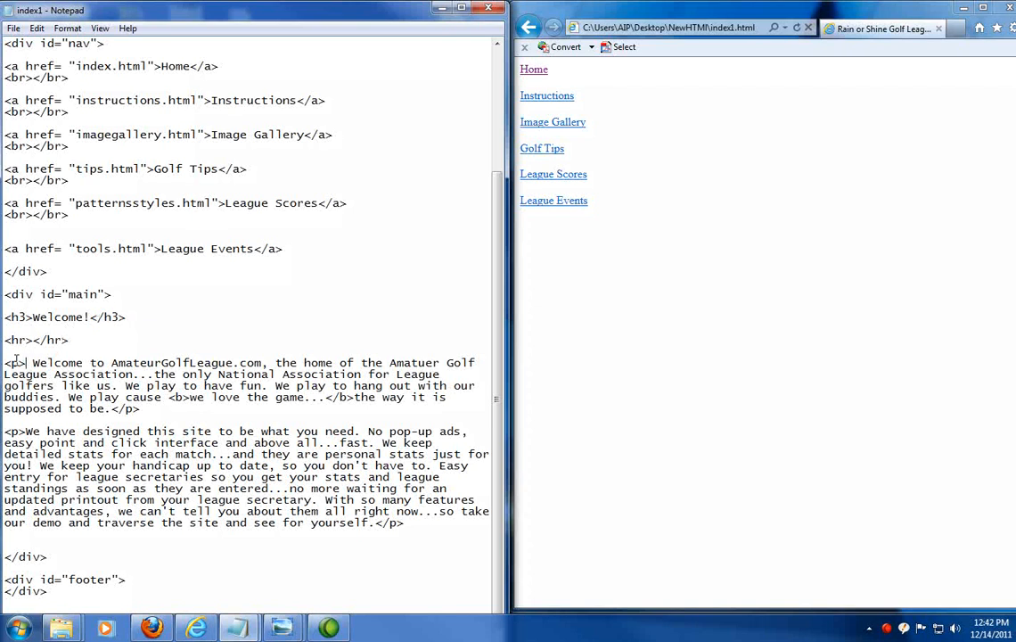
pyautogui.doubleClick(129, 408)
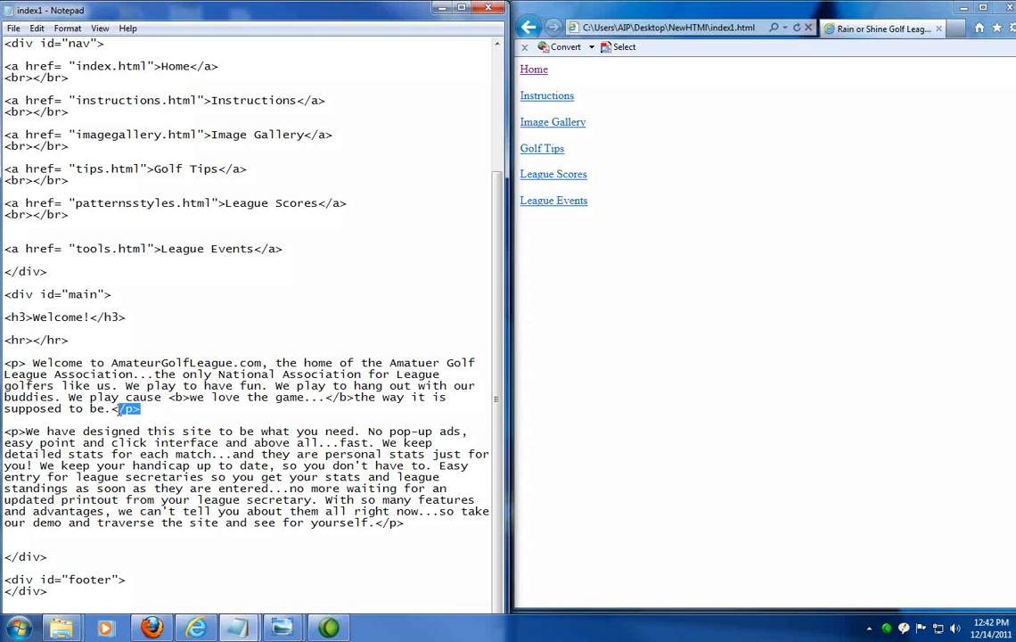
pyautogui.moveTo(165, 397); pyautogui.dragTo(303, 397)
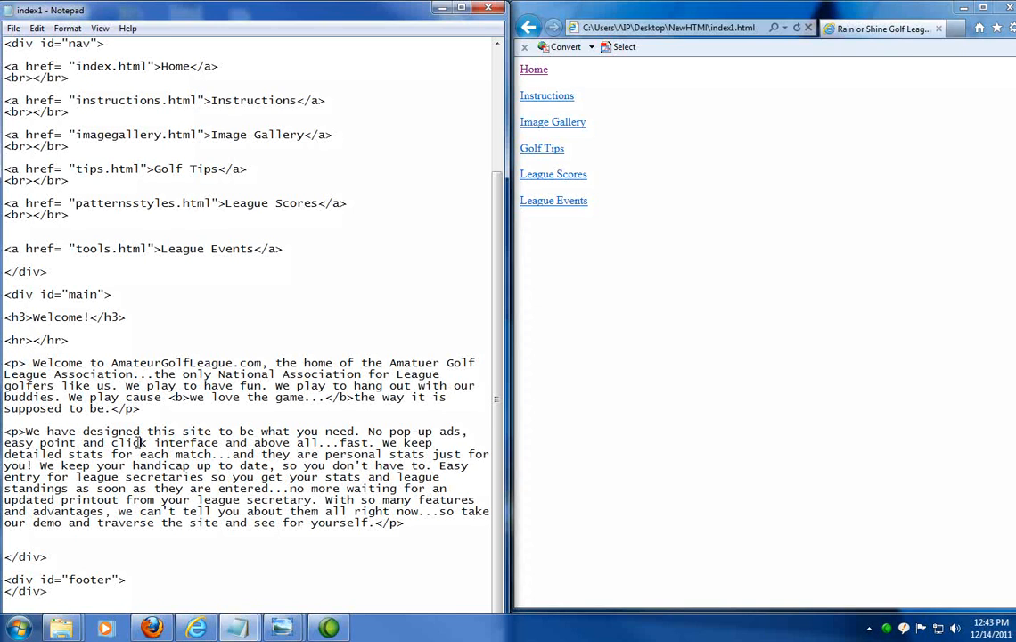
# - Reload the index1 preview and inspect the bold phrase 'we love the game...'
pyautogui.click(13, 27)
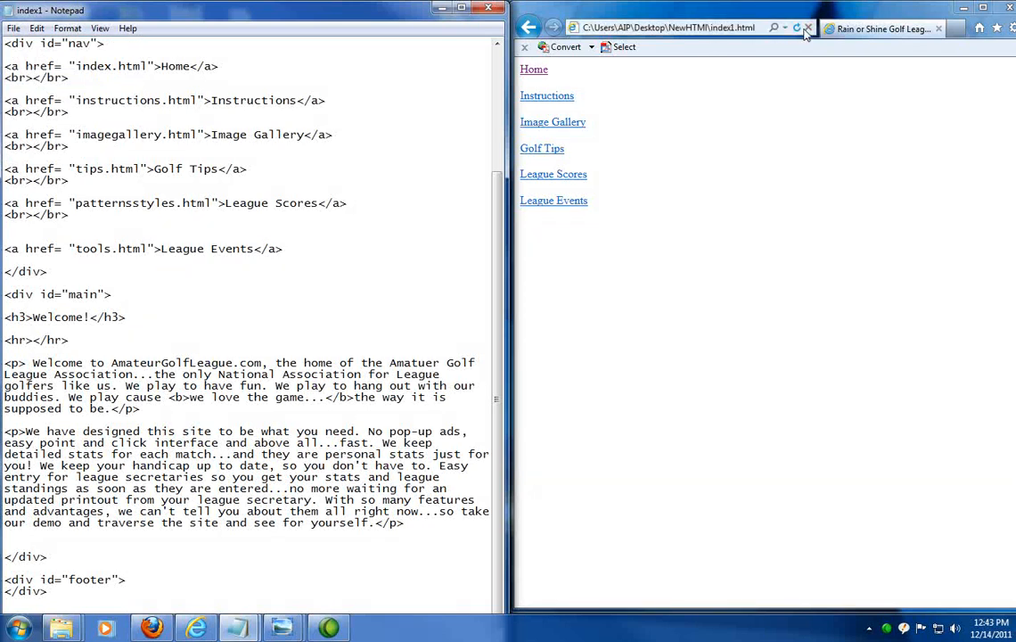
pyautogui.click(796, 28)
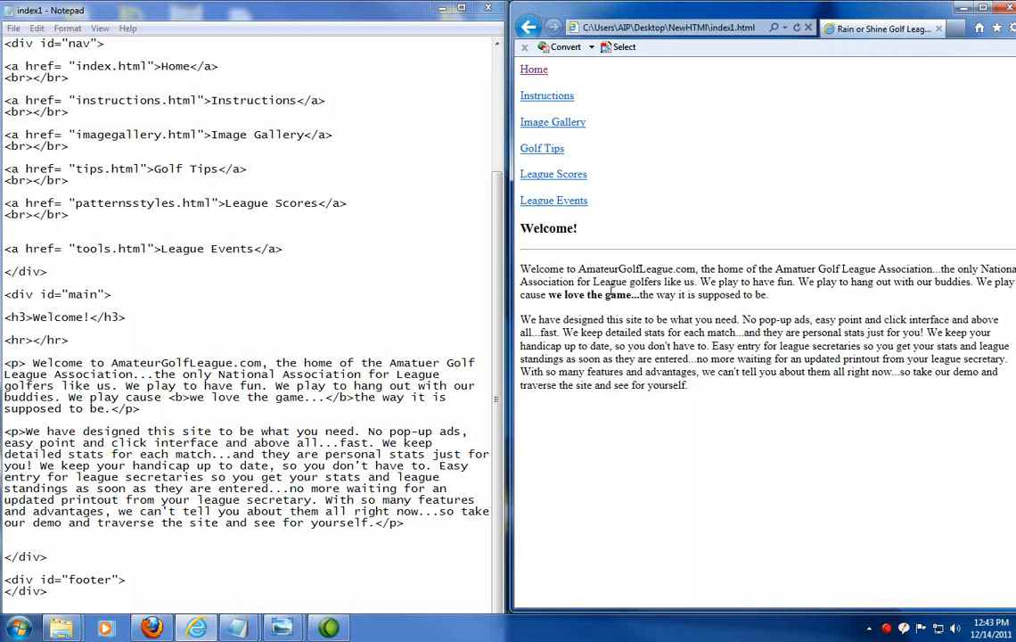
pyautogui.moveTo(530, 252)
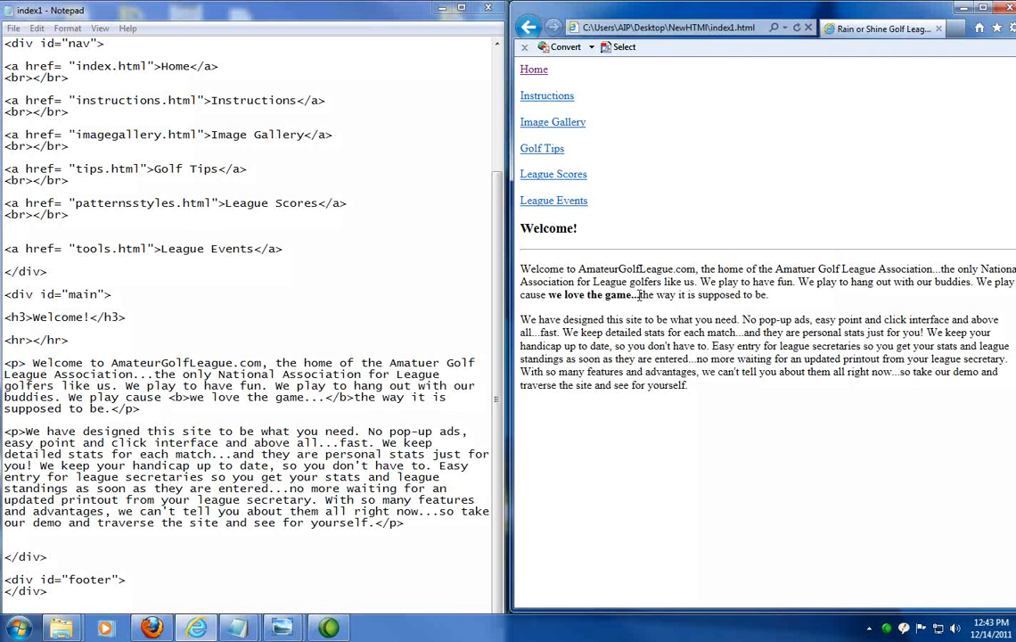
pyautogui.moveTo(549, 294); pyautogui.dragTo(638, 294)
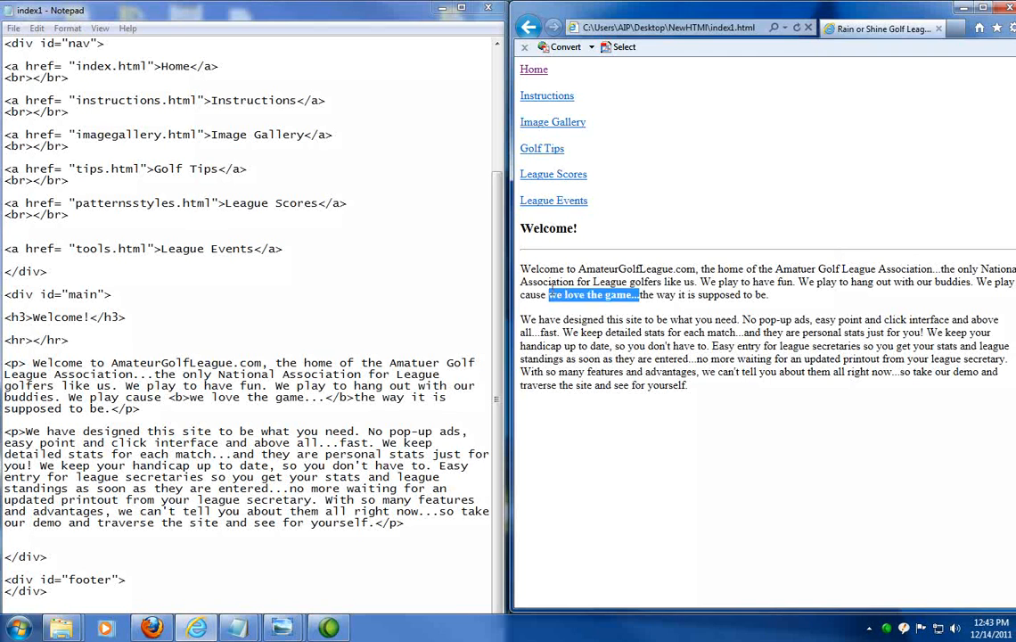
pyautogui.click(578, 294)
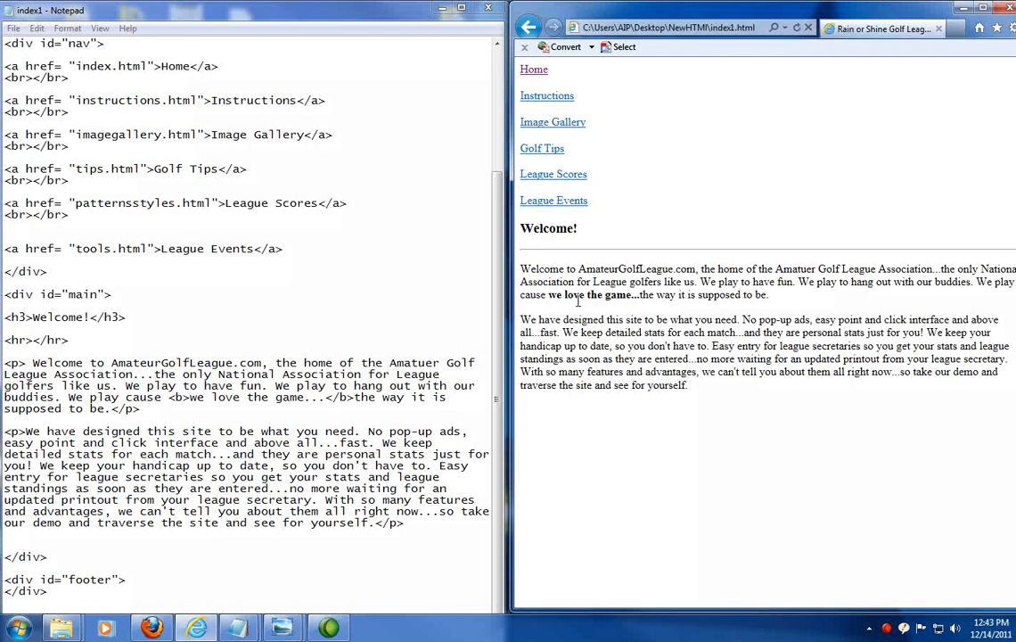
pyautogui.moveTo(552, 310)
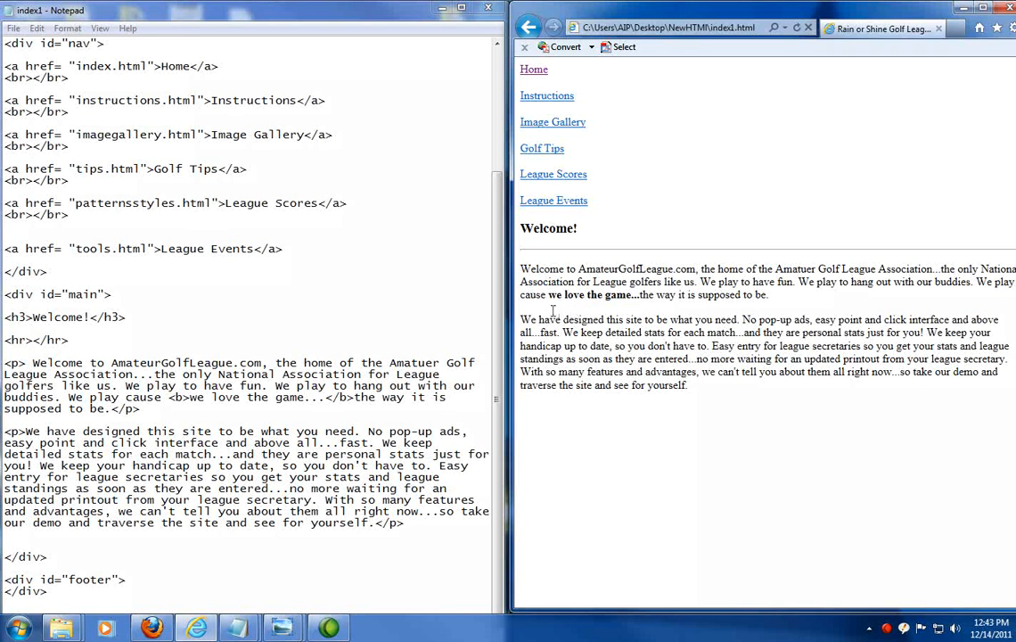